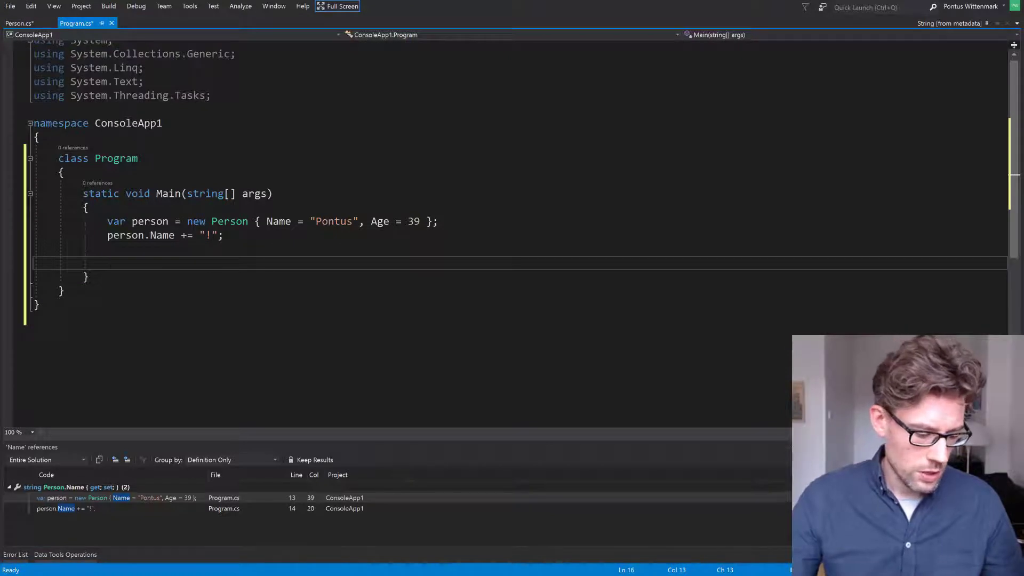
Step: Declare an XElement variable x in Main
{"action": "type", "text": "X"}
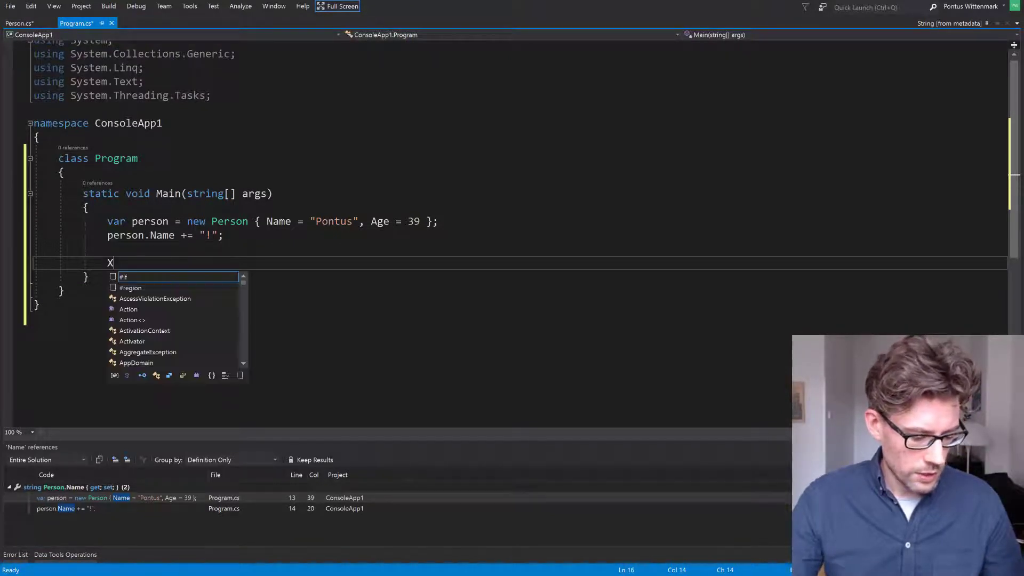
{"action": "type", "text": "Element"}
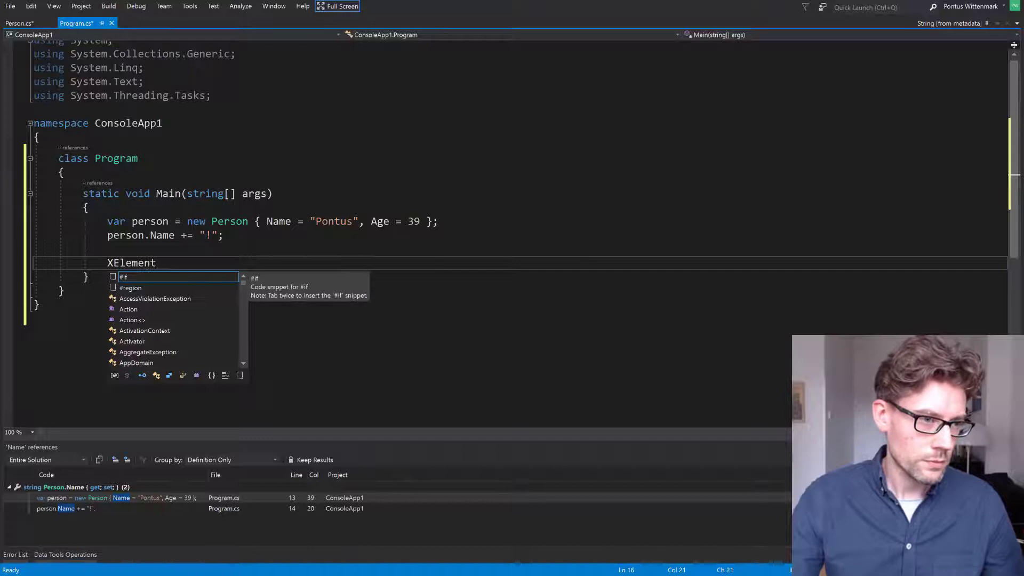
{"action": "type", "text": "x"}
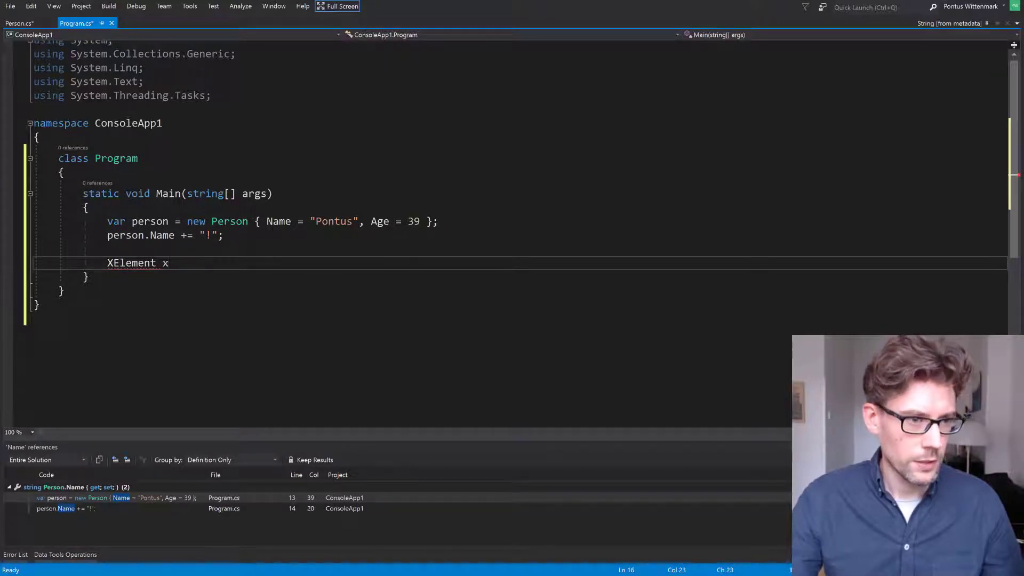
{"action": "type", "text": ";"}
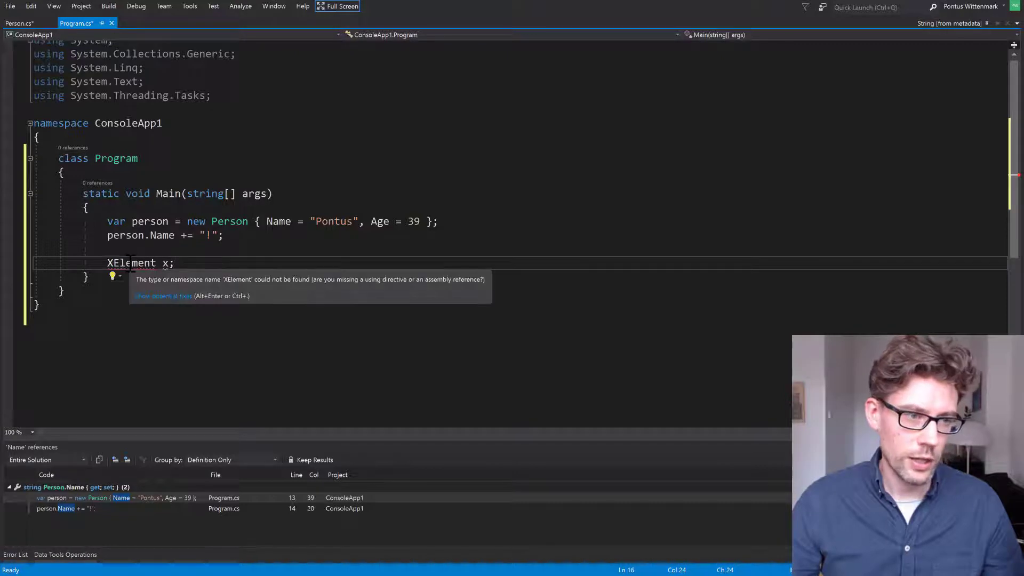
{"action": "mouse_move", "coordinate": [12, 271]}
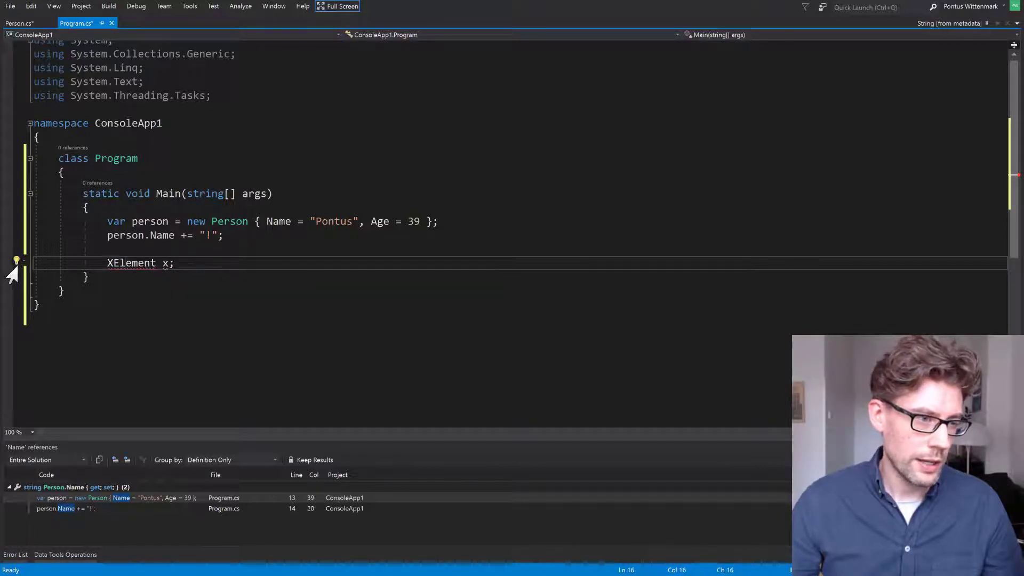
{"action": "mouse_move", "coordinate": [16, 261]}
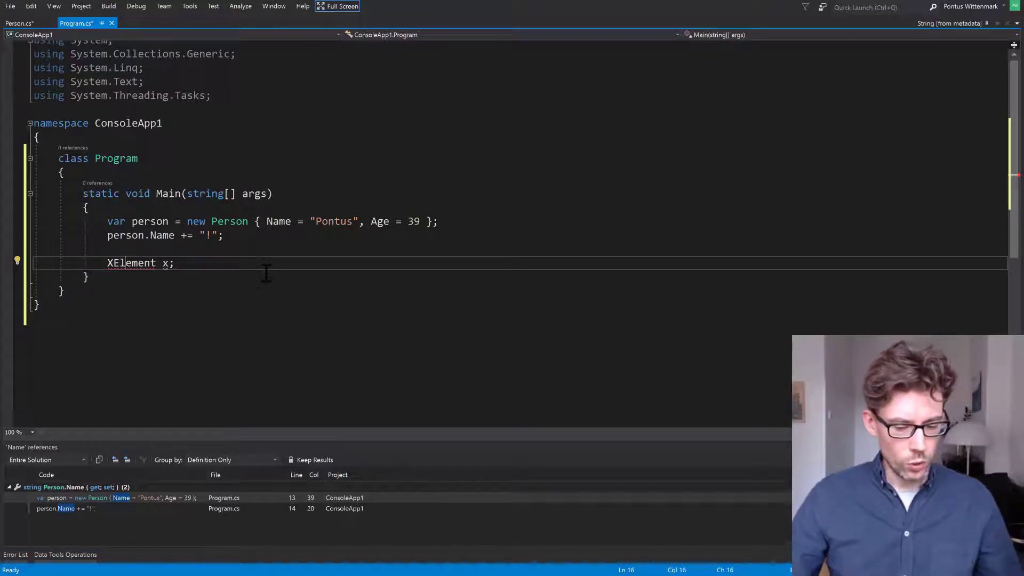
Step: Resolve the XElement error by adding a using System.Xml.Linq directive
{"action": "left_click", "coordinate": [18, 260]}
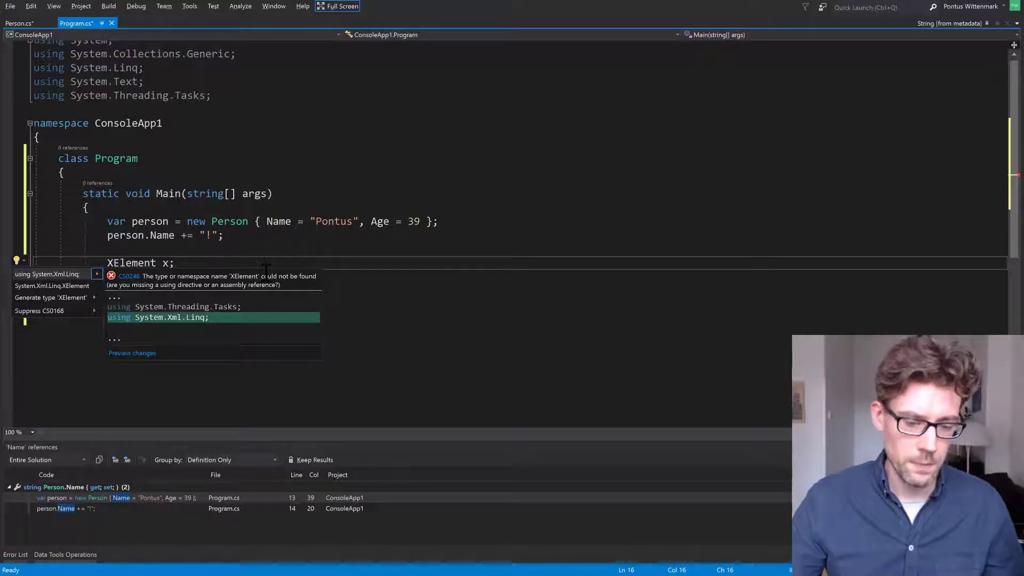
{"action": "left_click", "coordinate": [157, 317]}
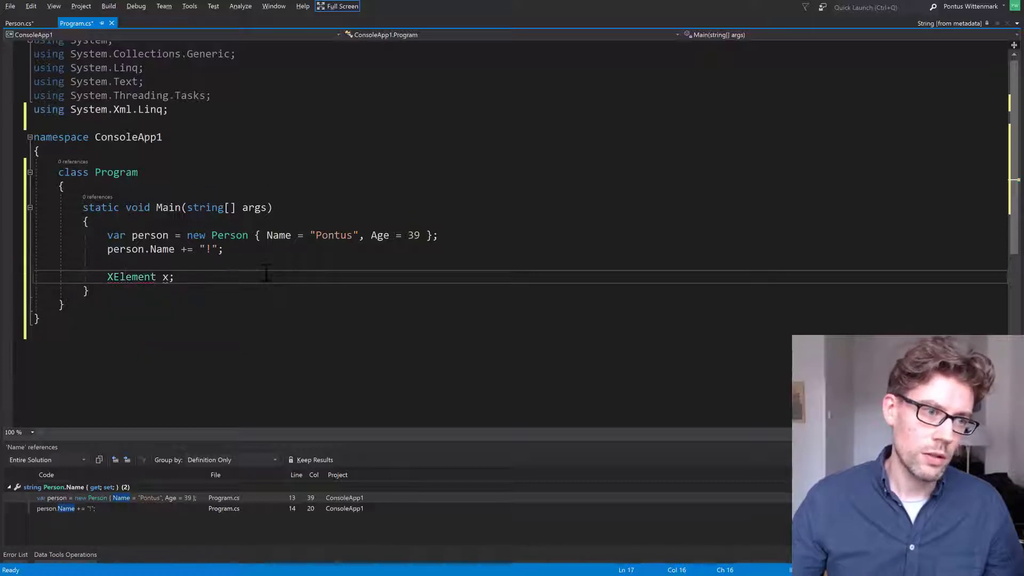
{"action": "double_click", "coordinate": [132, 277]}
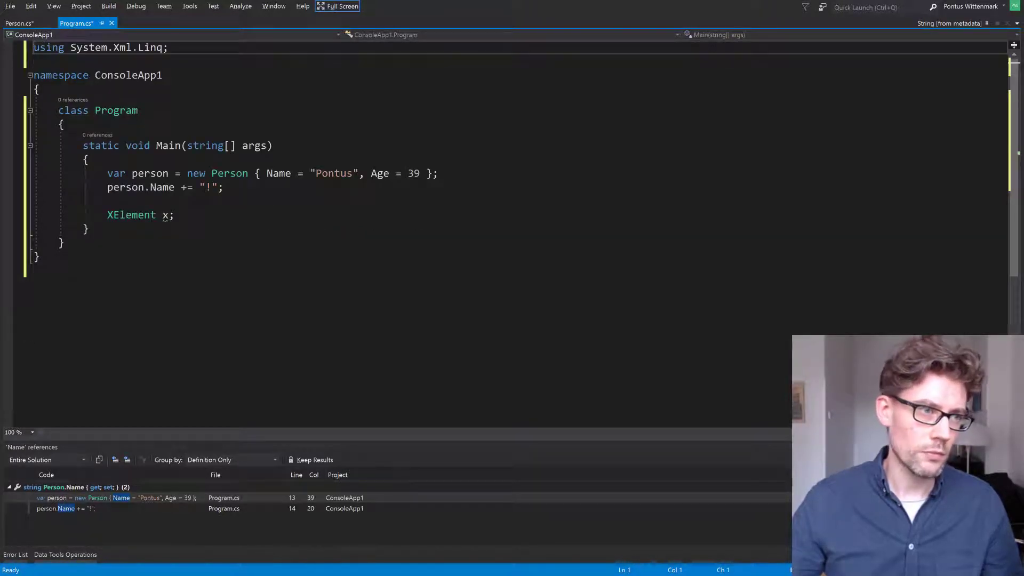
{"action": "mouse_move", "coordinate": [167, 214]}
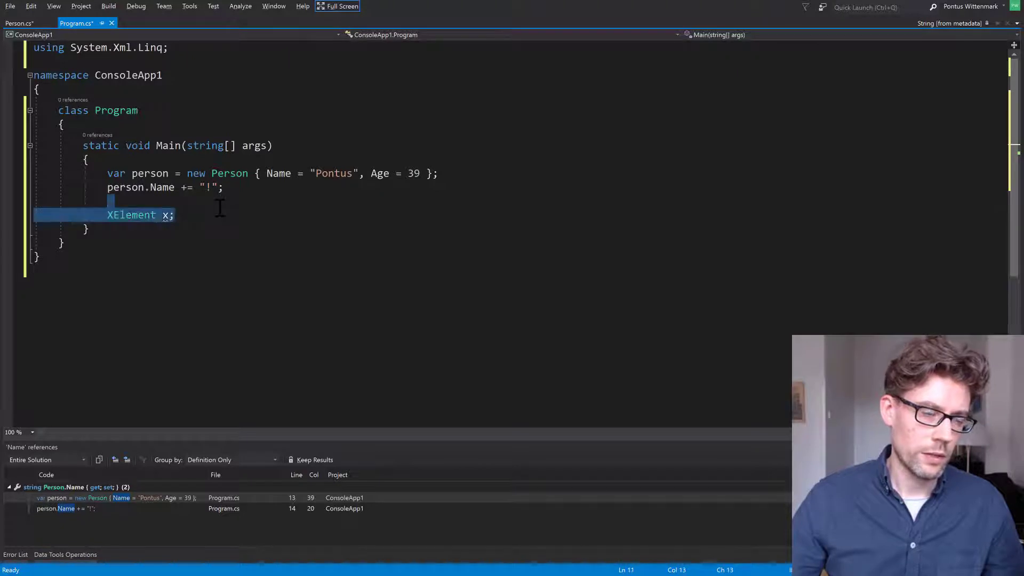
Step: Delete the XElement line, rename Name to FirstName, and check the property in Person.cs
{"action": "key", "text": "Delete"}
{"action": "type", "text": "First"}
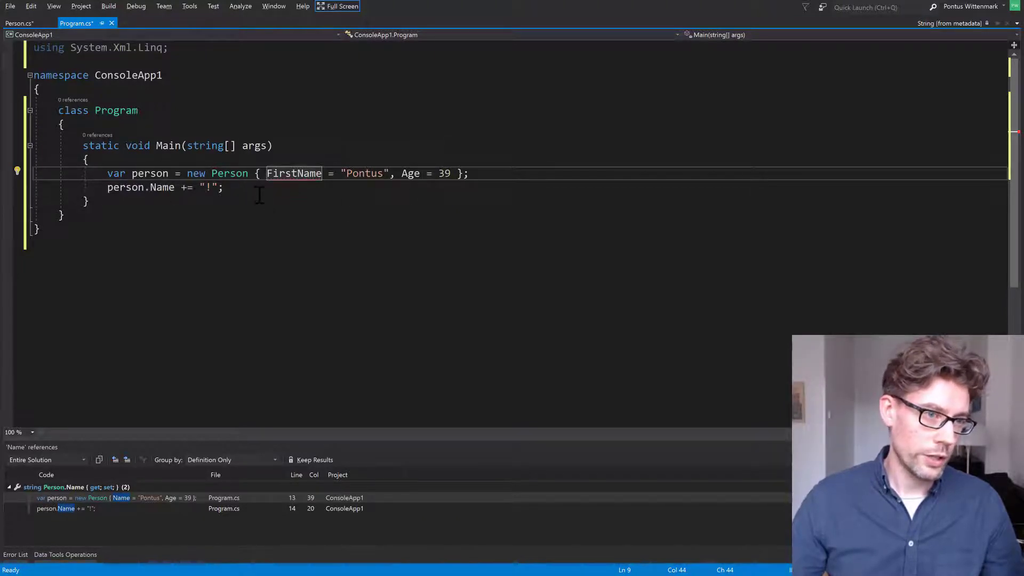
{"action": "left_click", "coordinate": [18, 170]}
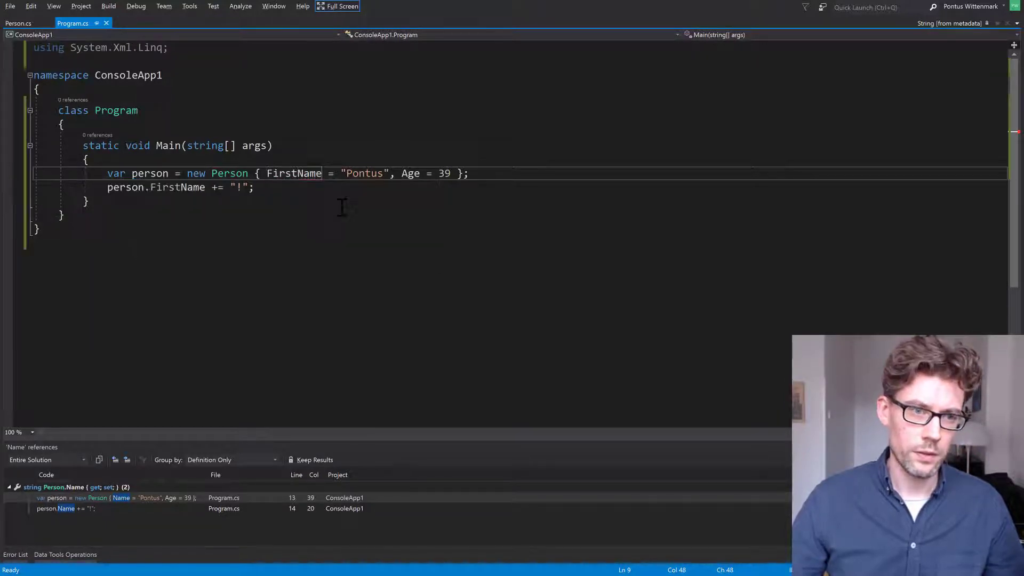
{"action": "double_click", "coordinate": [293, 173]}
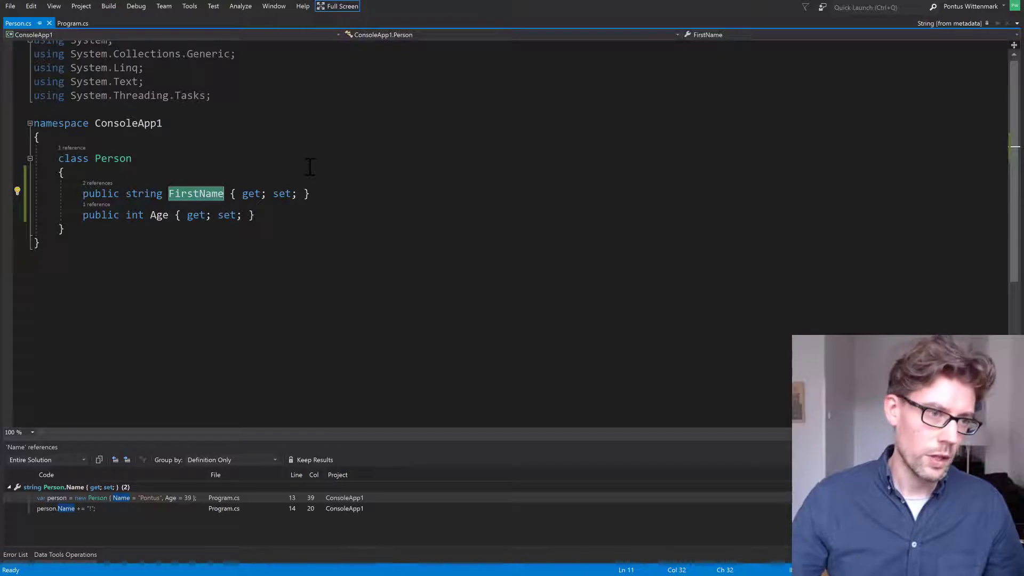
{"action": "left_click", "coordinate": [72, 22]}
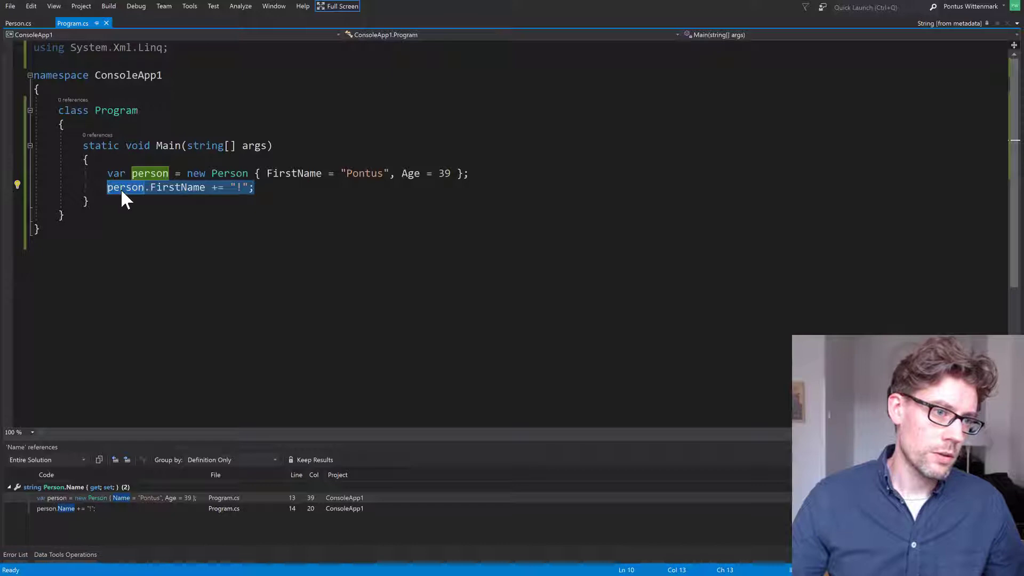
{"action": "mouse_move", "coordinate": [230, 199]}
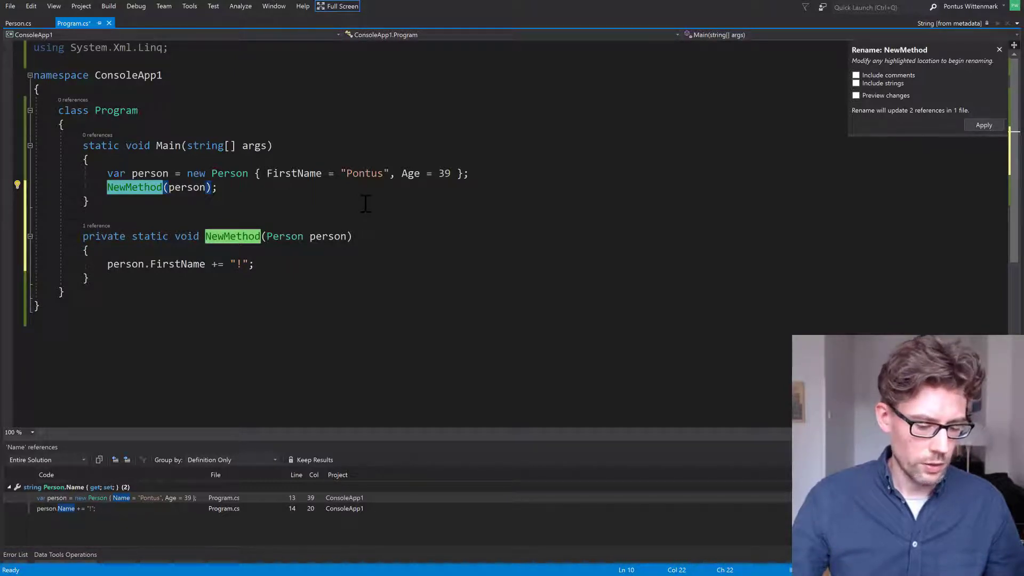
Step: Extract the exclamation-append line into a method named DoStuffToPerson
{"action": "type", "text": "DoStuffToPerson"}
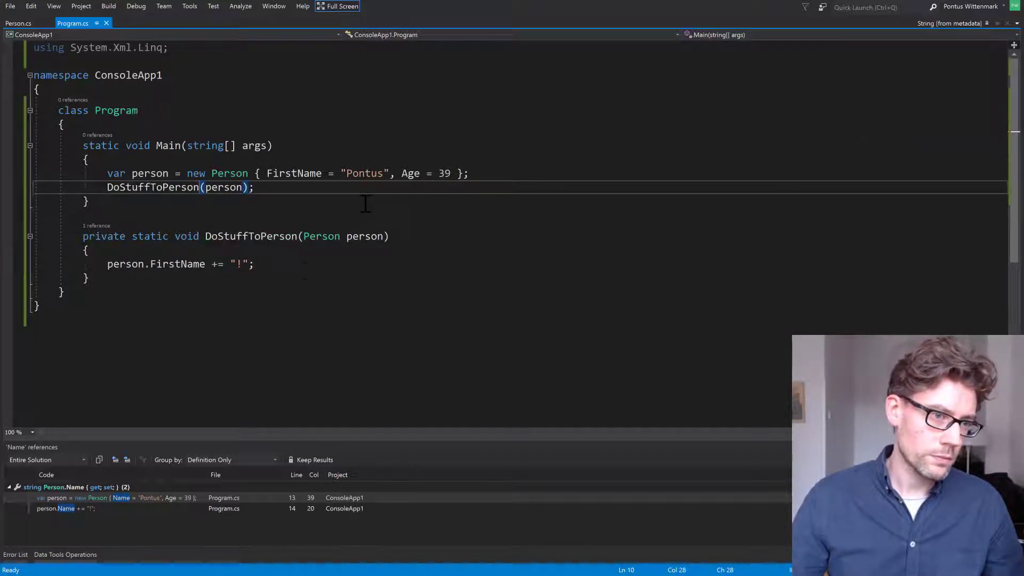
{"action": "left_click", "coordinate": [153, 186]}
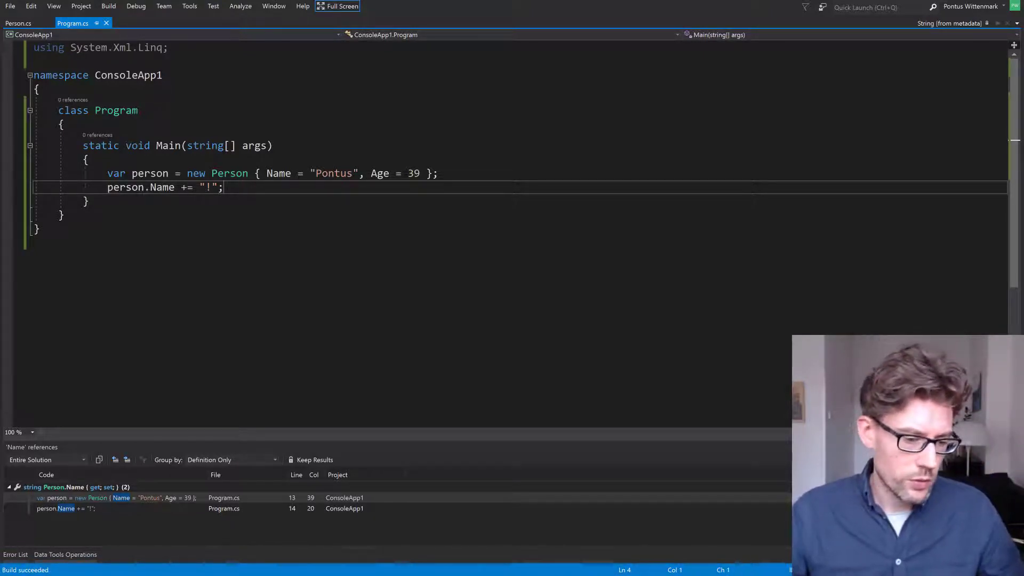
{"action": "mouse_move", "coordinate": [162, 188]}
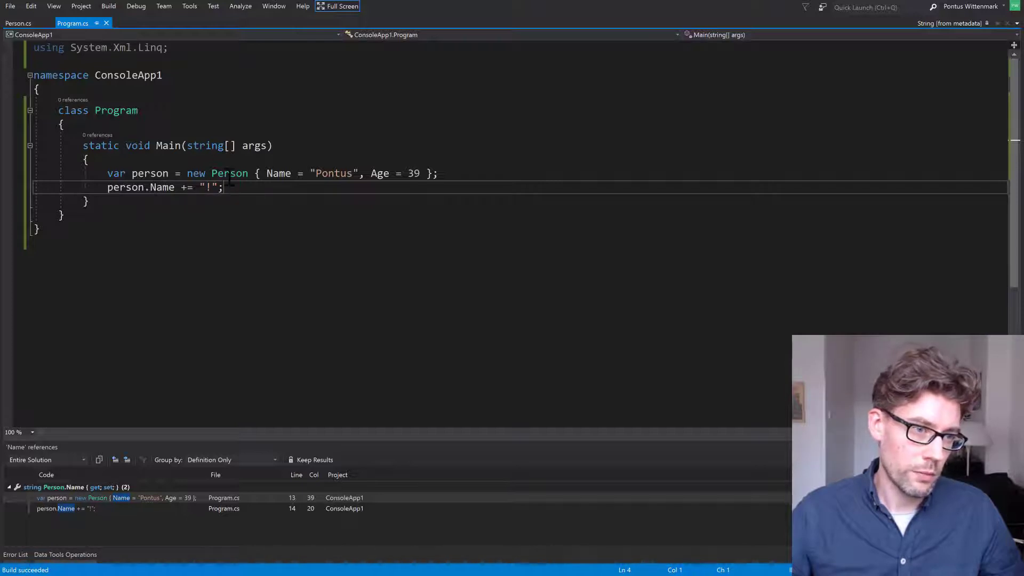
Step: Add a 'Represents a person...' doc summary on the Person class
{"action": "double_click", "coordinate": [229, 172]}
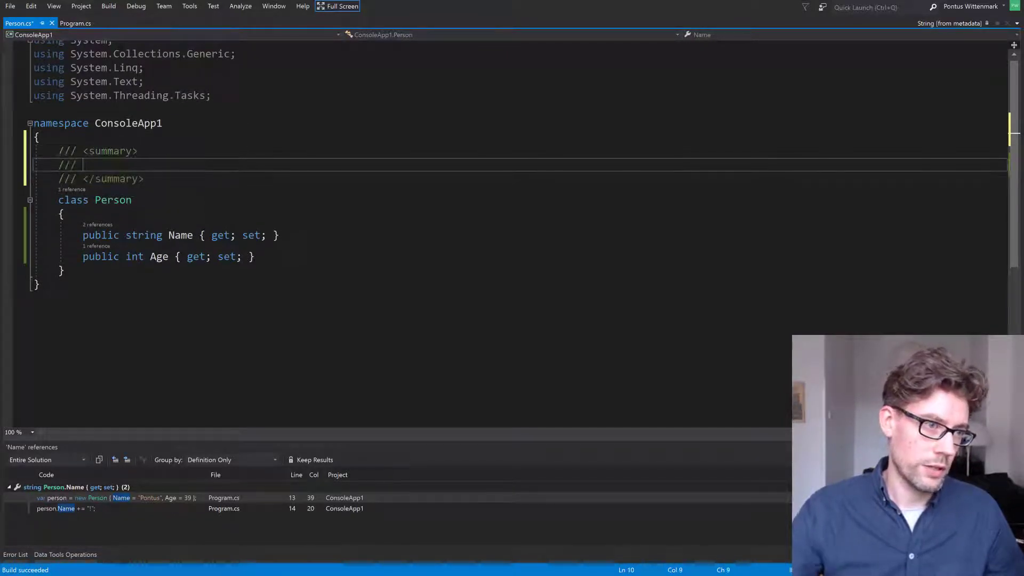
{"action": "type", "text": "Represents a"}
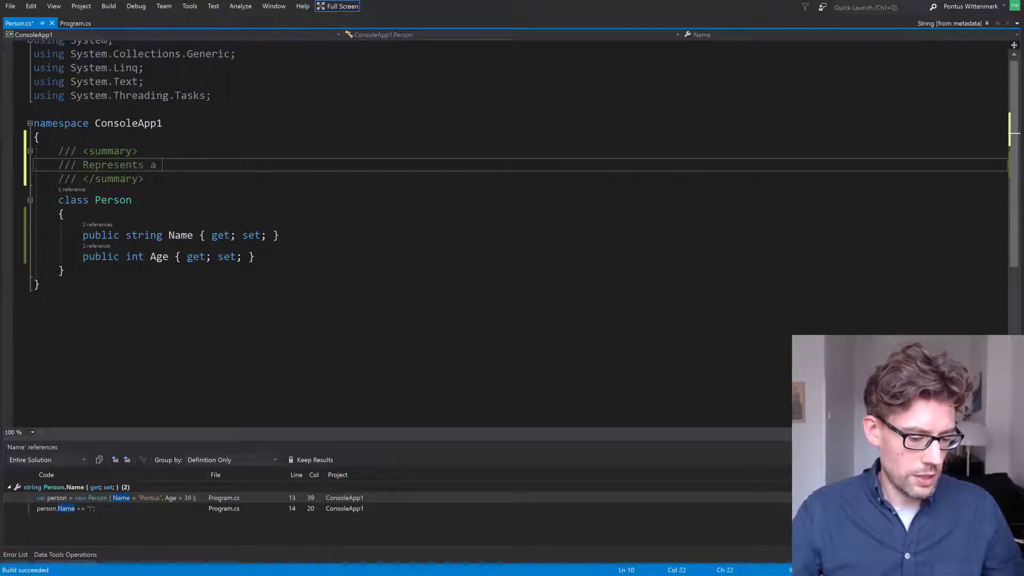
{"action": "type", "text": "person..."}
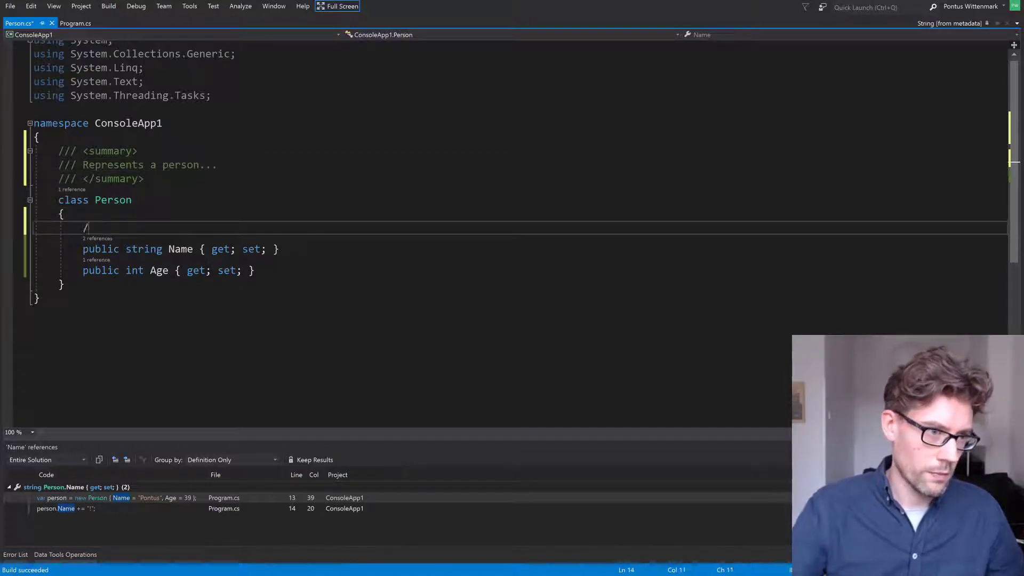
Step: Write a plain comment '// Actually the first name...' above the Name property
{"action": "type", "text": "// Actually t"}
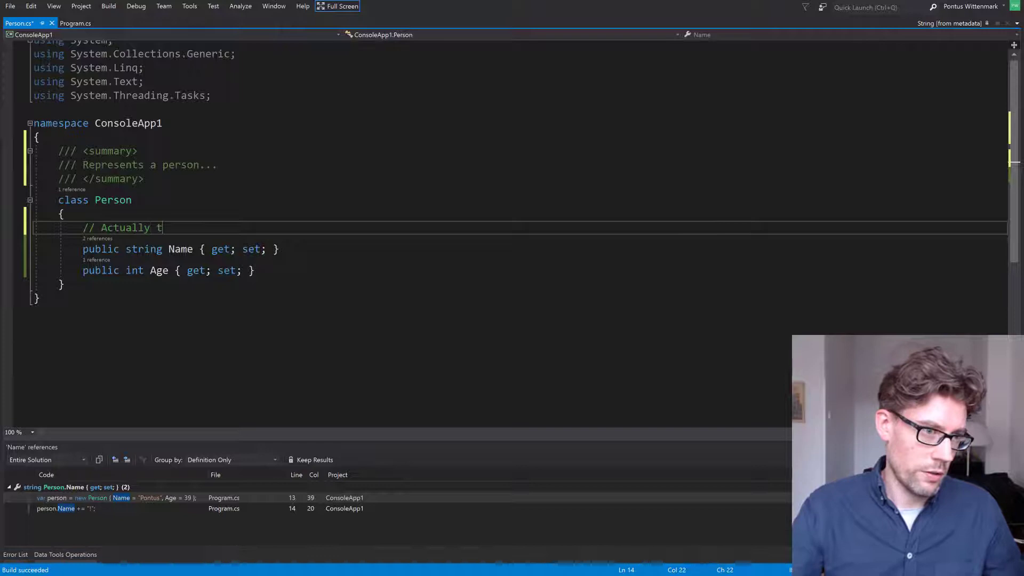
{"action": "type", "text": "he first name"}
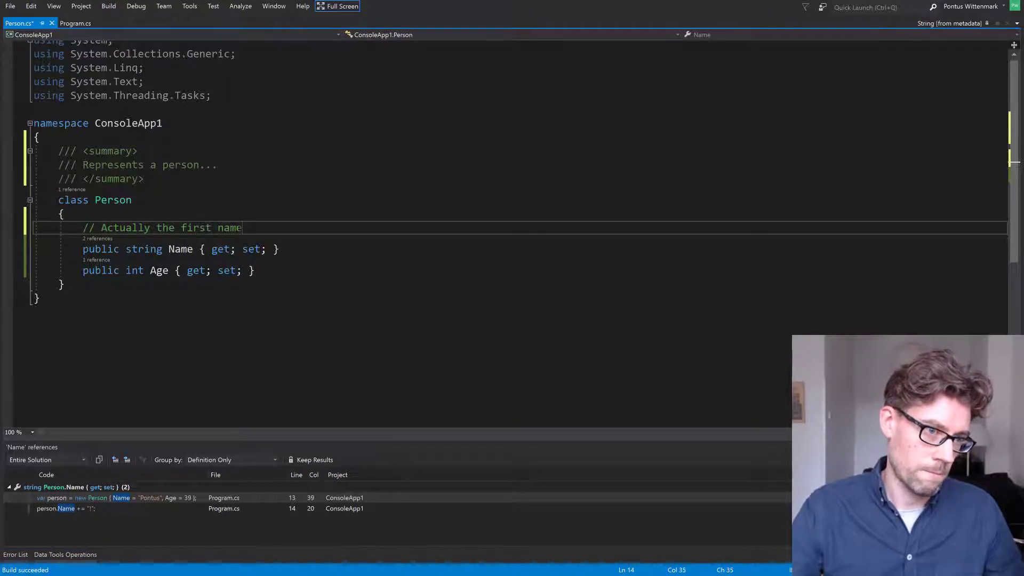
{"action": "type", "text": "..."}
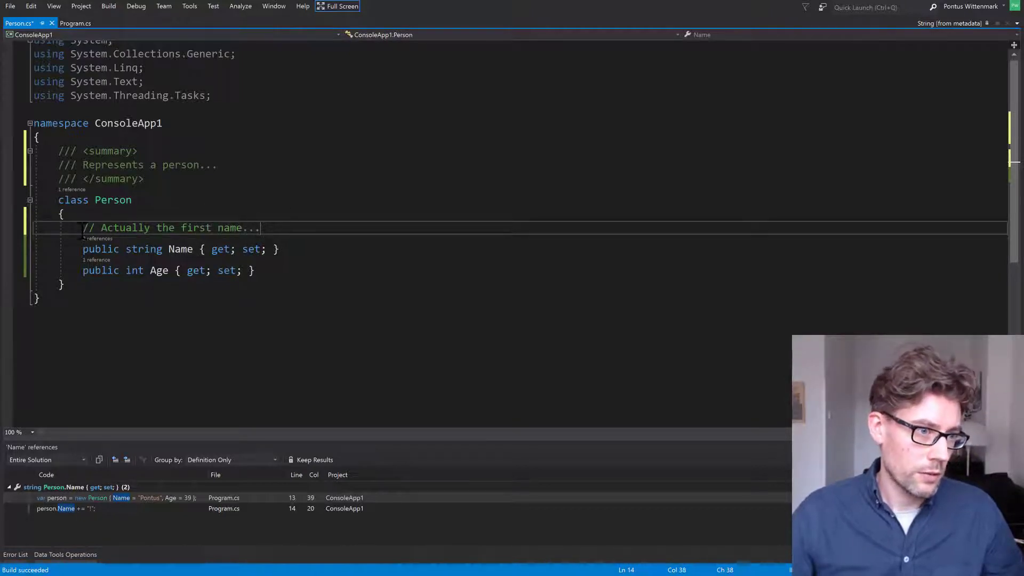
Step: Replace that comment with a doc summary reading 'Actually the first name...'
{"action": "double_click", "coordinate": [179, 227]}
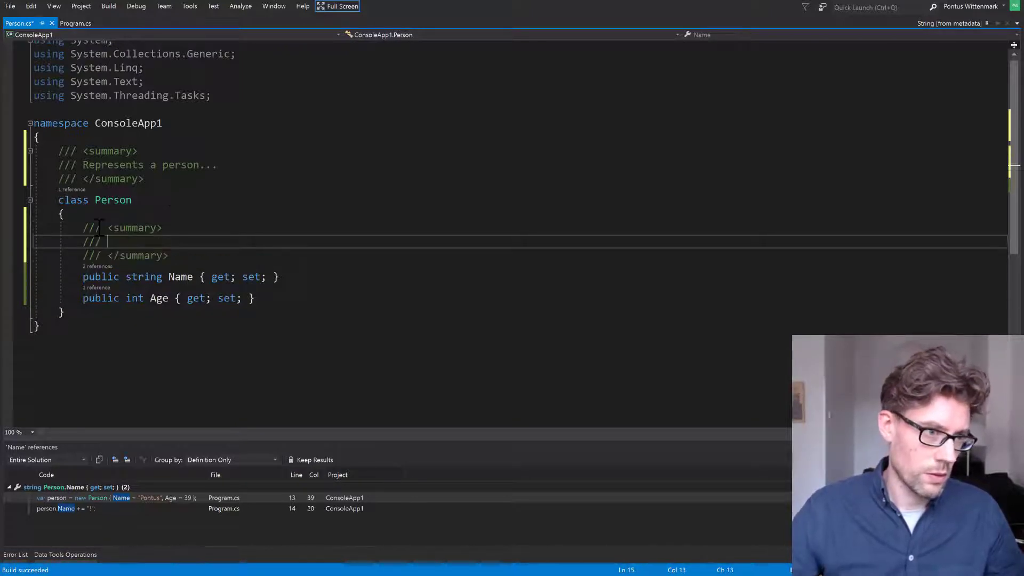
{"action": "type", "text": "Actually the first name..."}
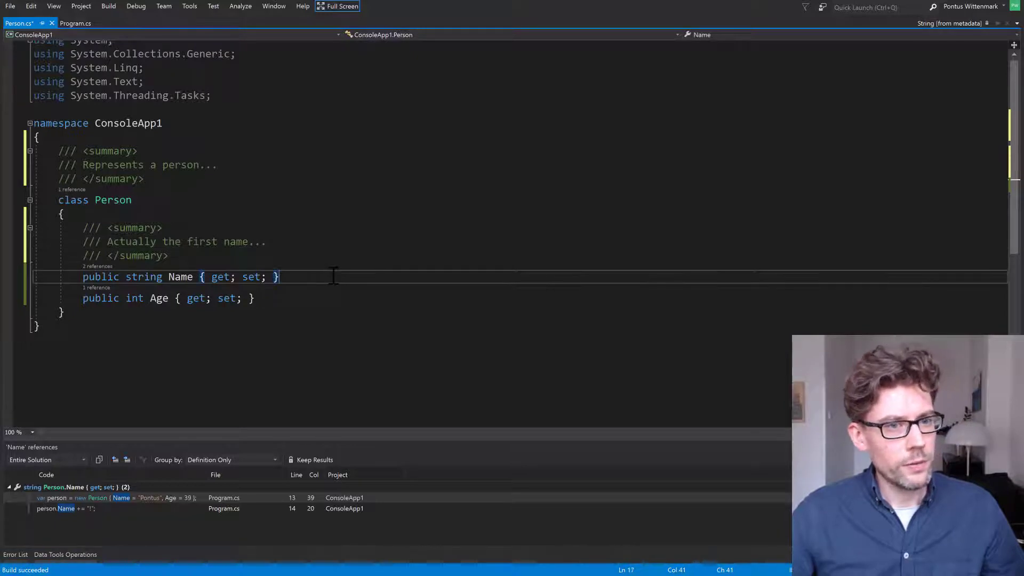
{"action": "left_click", "coordinate": [75, 23]}
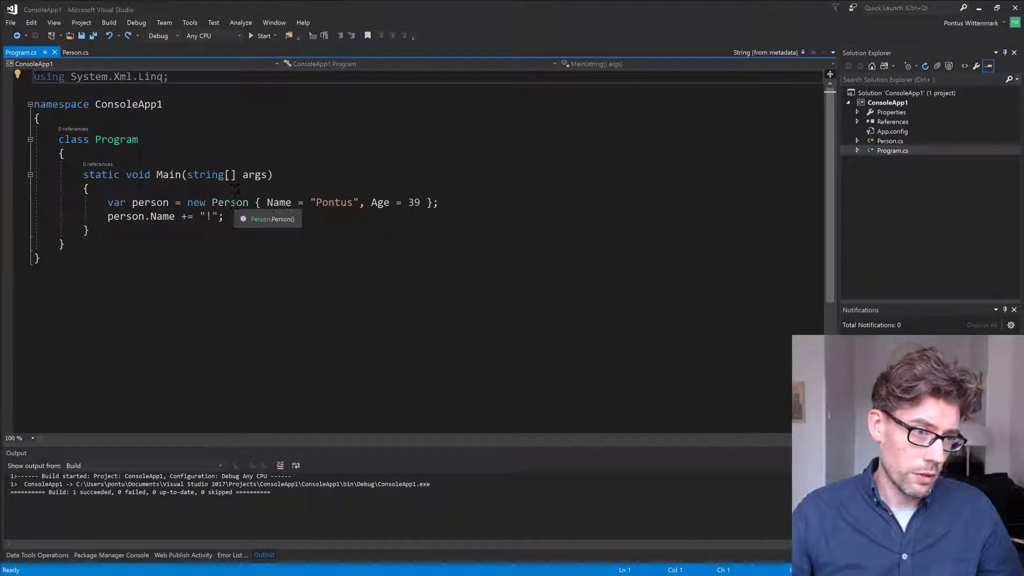
Step: Inspect Person from Main's object initializer, then return to Person.cs
{"action": "double_click", "coordinate": [229, 202]}
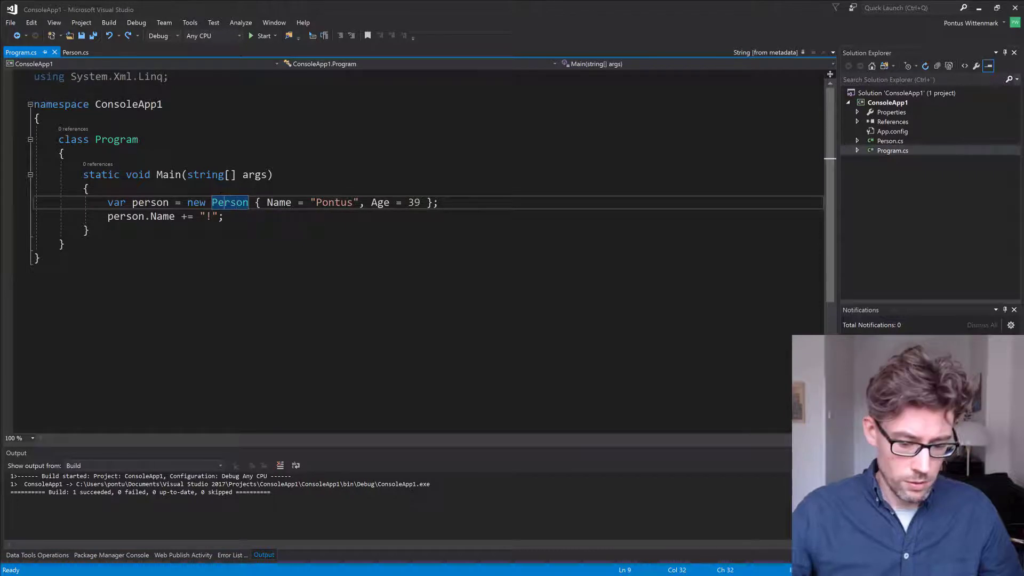
{"action": "mouse_move", "coordinate": [229, 202]}
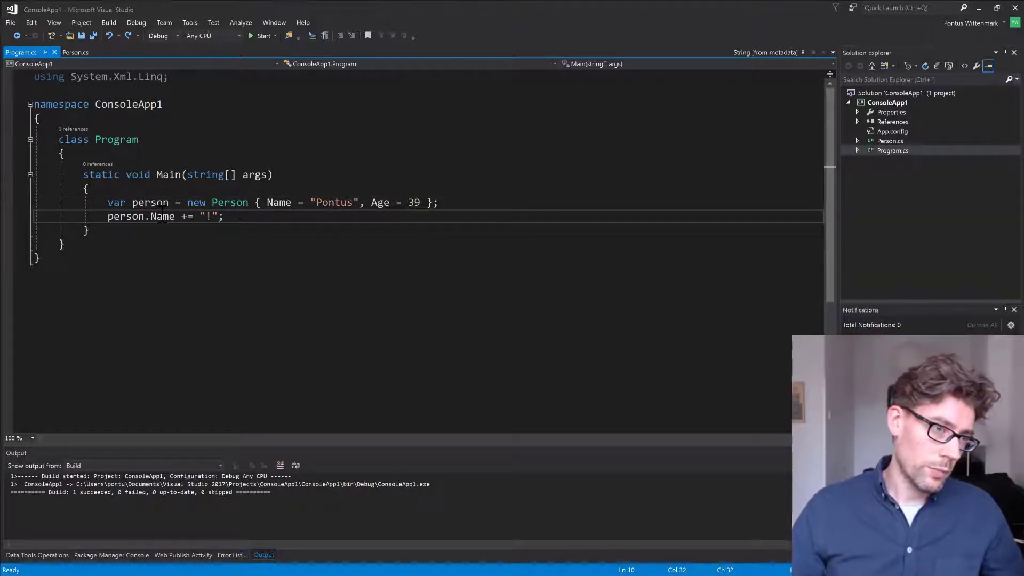
{"action": "mouse_move", "coordinate": [142, 216]}
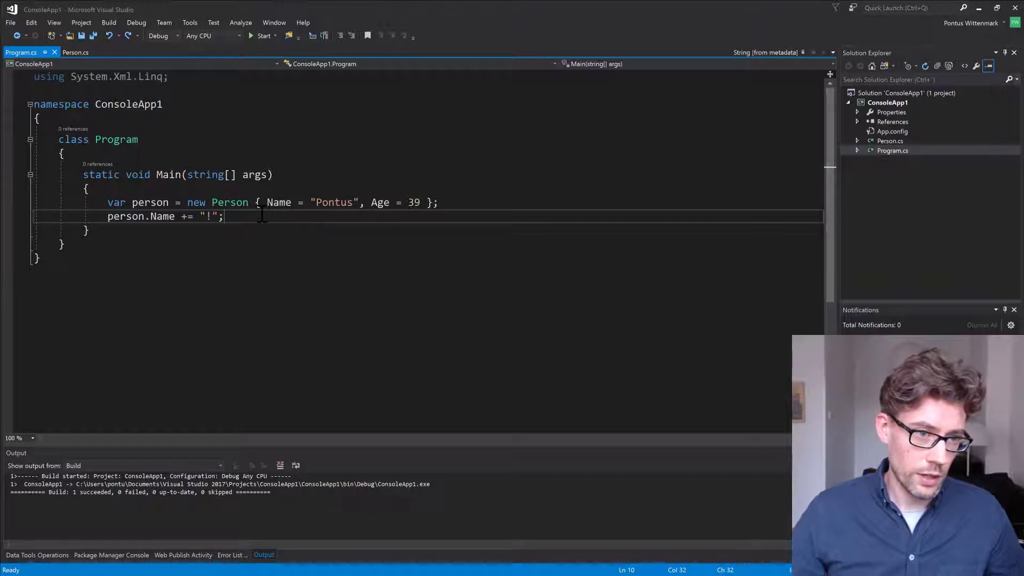
{"action": "left_click", "coordinate": [74, 52]}
{"action": "type", "text": "/// Actually the first name of the Person..."}
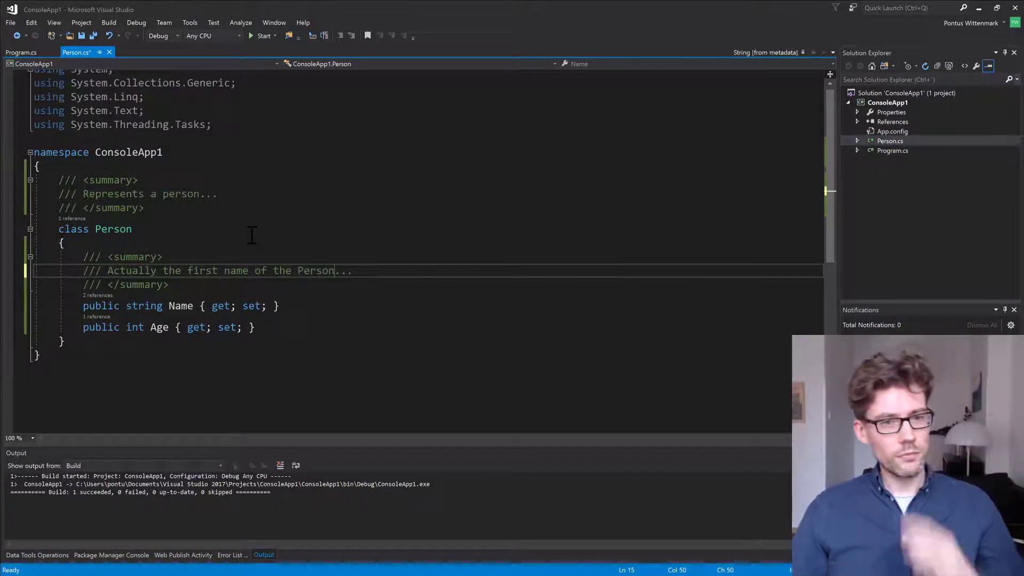
Step: Replace 'Person' in the Name summary with a <see cref="Person"/> link
{"action": "double_click", "coordinate": [314, 269]}
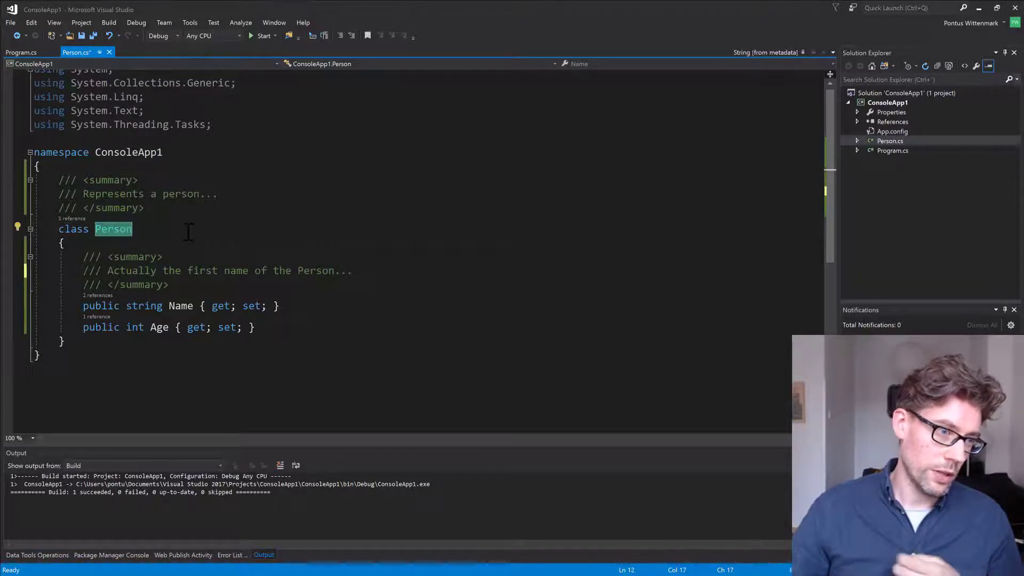
{"action": "mouse_move", "coordinate": [113, 228]}
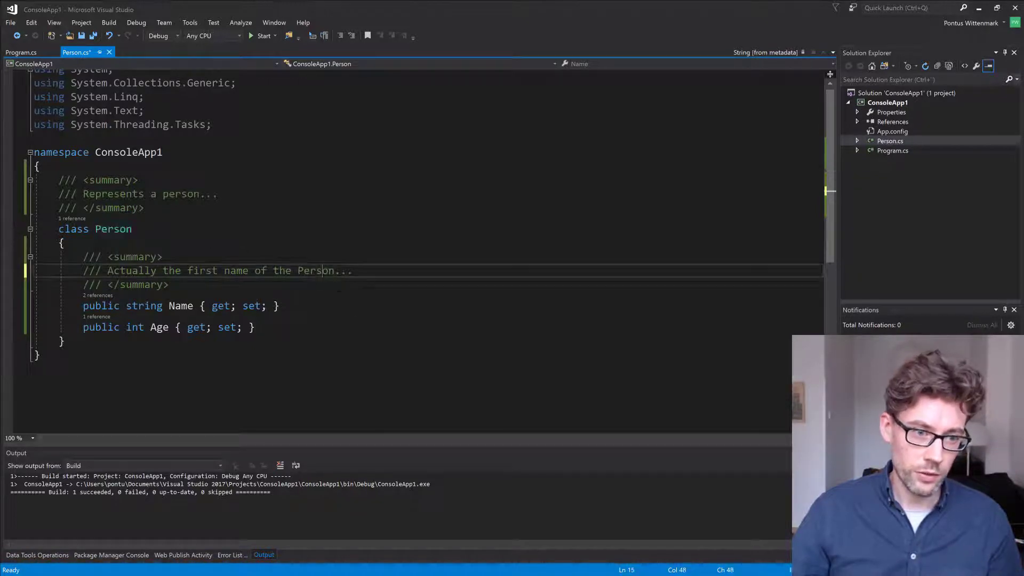
{"action": "double_click", "coordinate": [316, 270]}
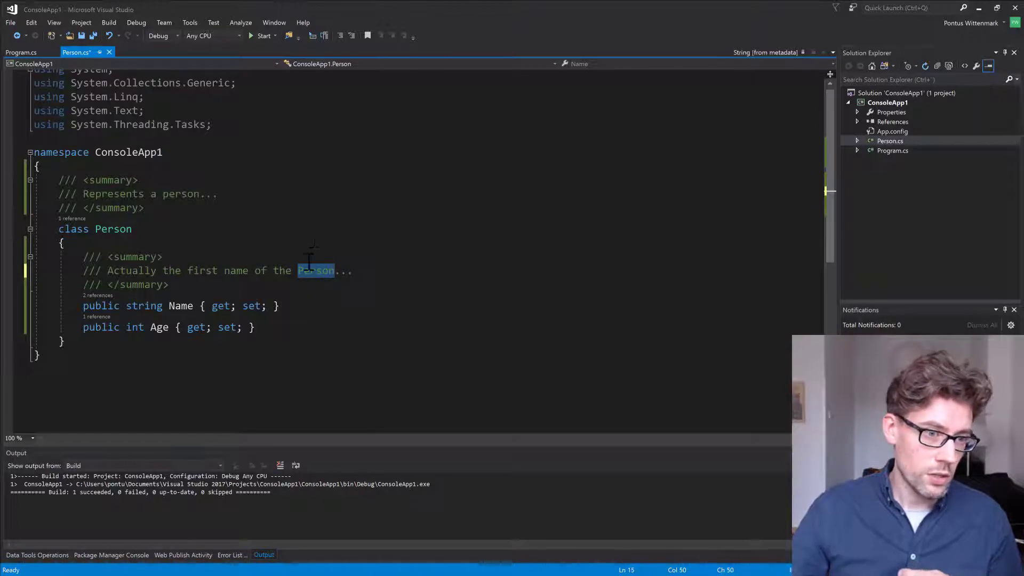
{"action": "mouse_move", "coordinate": [360, 216]}
{"action": "type", "text": "<see"}
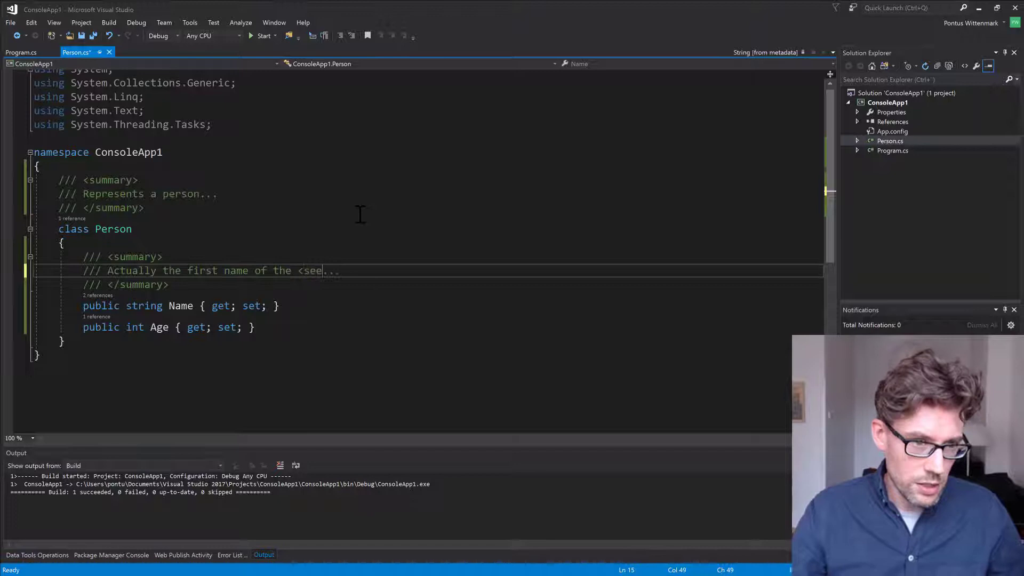
{"action": "type", "text": "cref=\"\"/>"}
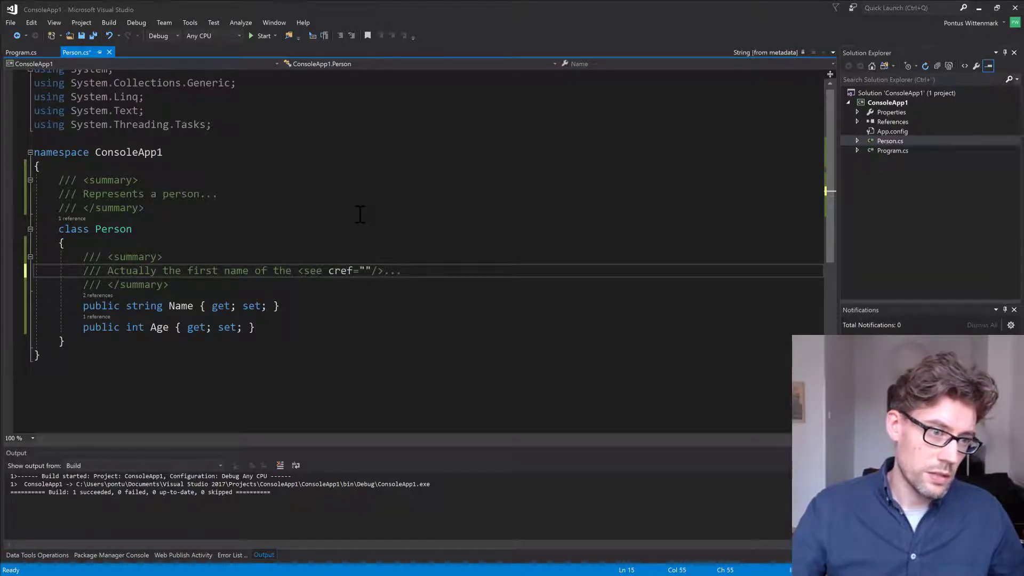
{"action": "type", "text": "Person"}
{"action": "left_click", "coordinate": [96, 228]}
{"action": "type", "text": "1"}
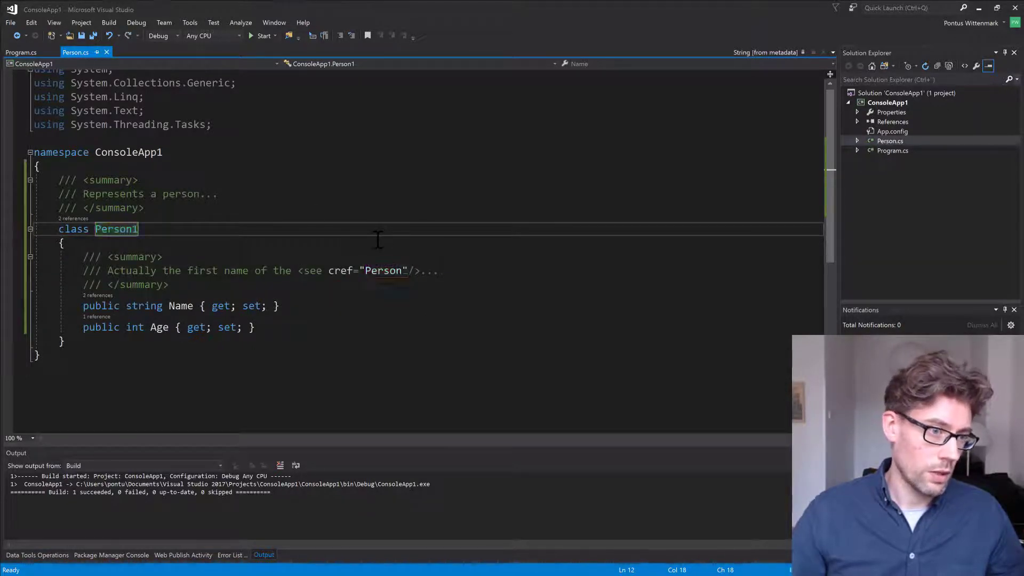
Step: Check the class usage in Program.cs and return to Person.cs, abandoning the rename
{"action": "left_click", "coordinate": [20, 52]}
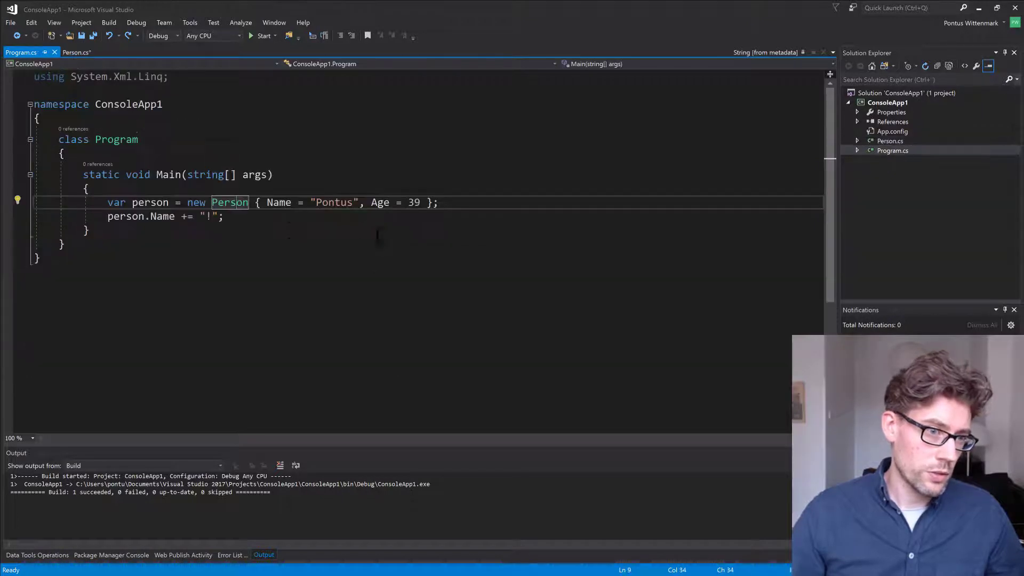
{"action": "mouse_move", "coordinate": [278, 201]}
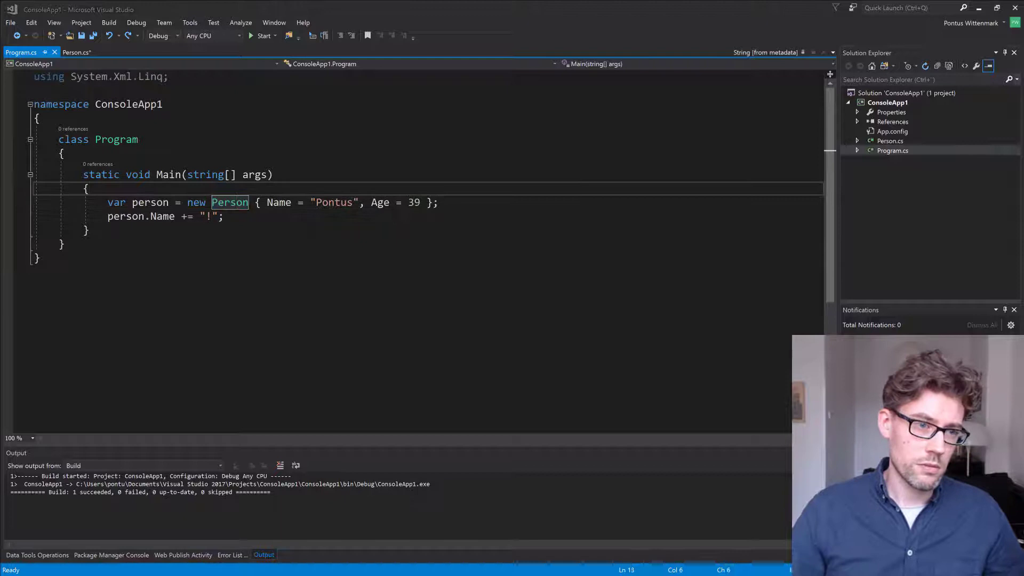
{"action": "left_click", "coordinate": [77, 52]}
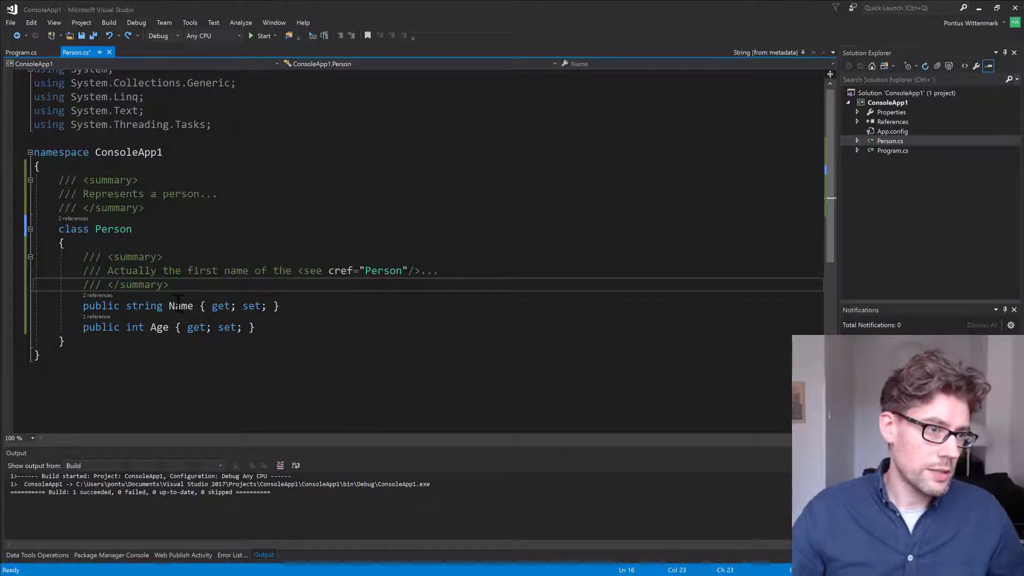
Step: Strip Program.cs indentation, then restore it with Format Document
{"action": "left_click", "coordinate": [21, 53]}
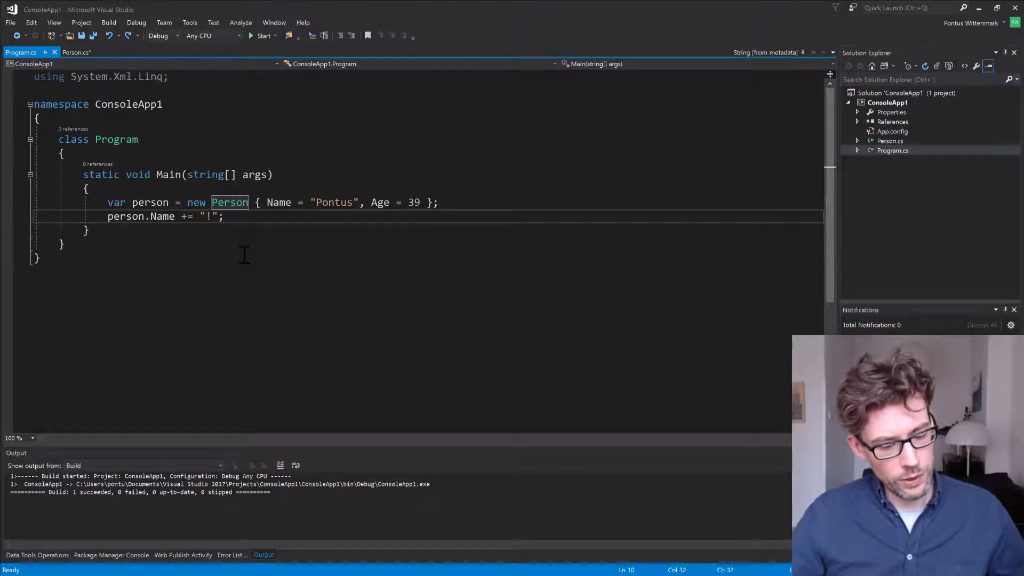
{"action": "key", "text": "ctrl+a"}
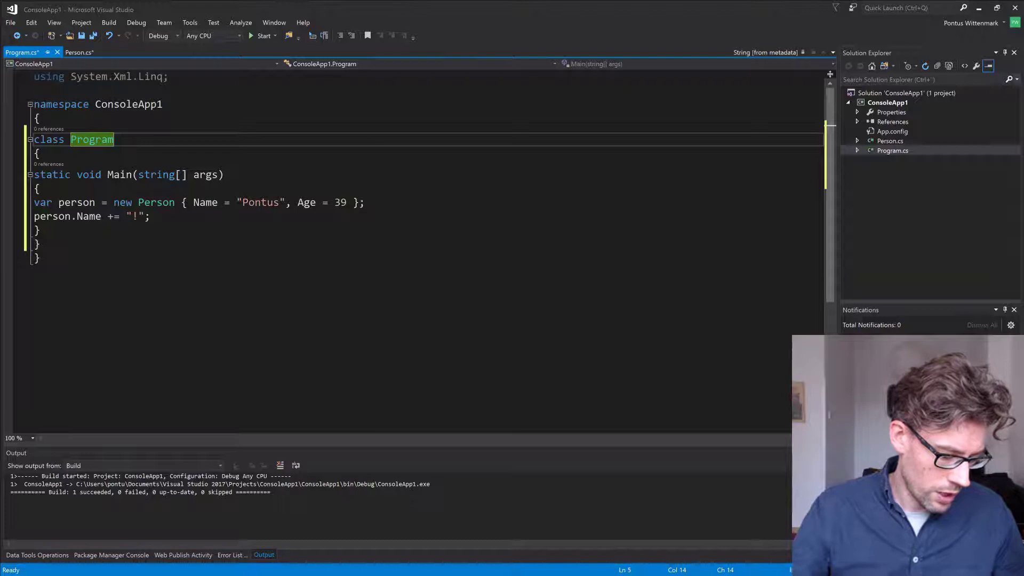
{"action": "key", "text": "ctrl+k"}
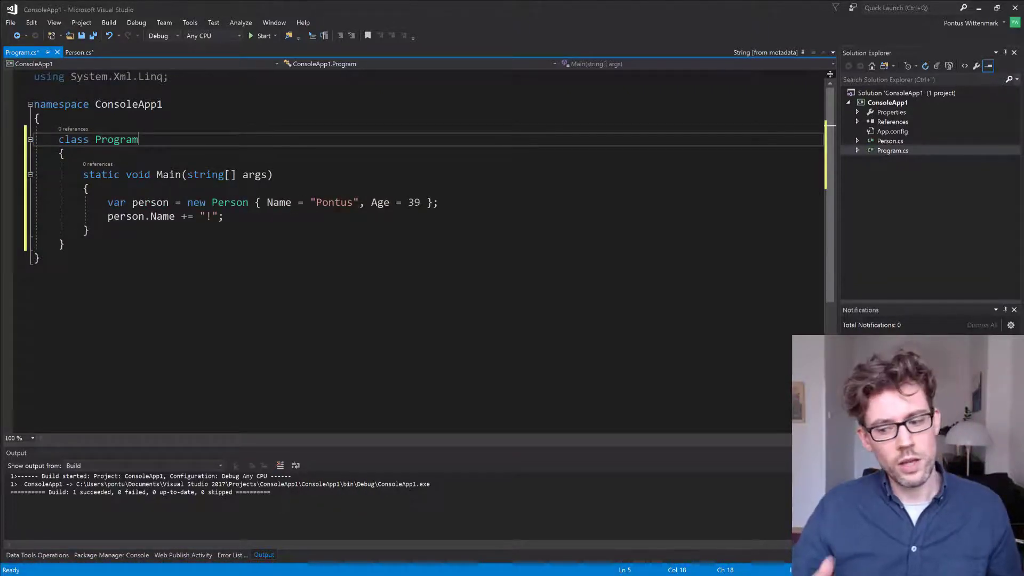
{"action": "double_click", "coordinate": [116, 139]}
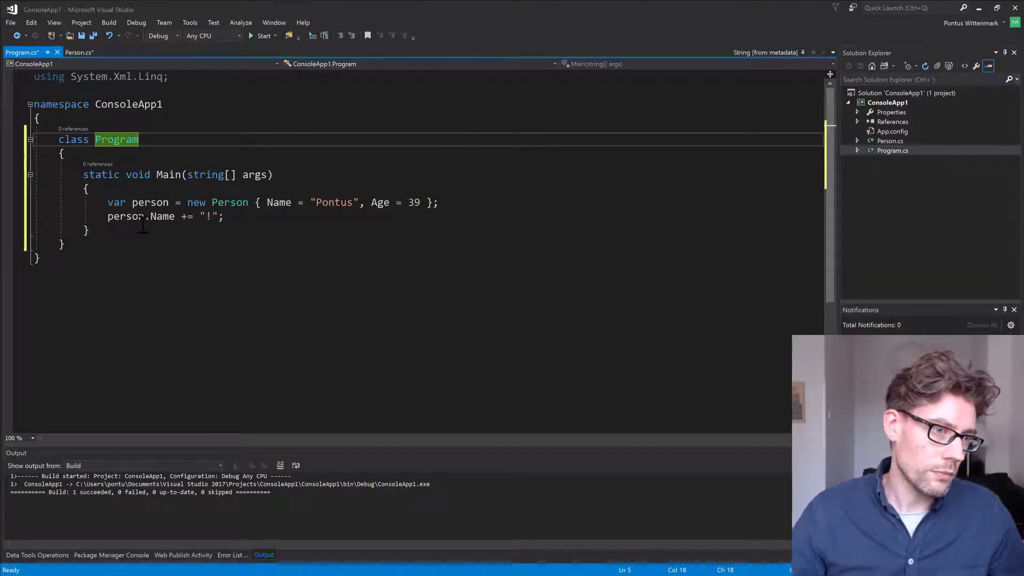
Step: Select both statements inside Main and comment them out with Ctrl+K, Ctrl+C
{"action": "left_click_drag", "start_coordinate": [107, 202], "coordinate": [223, 216]}
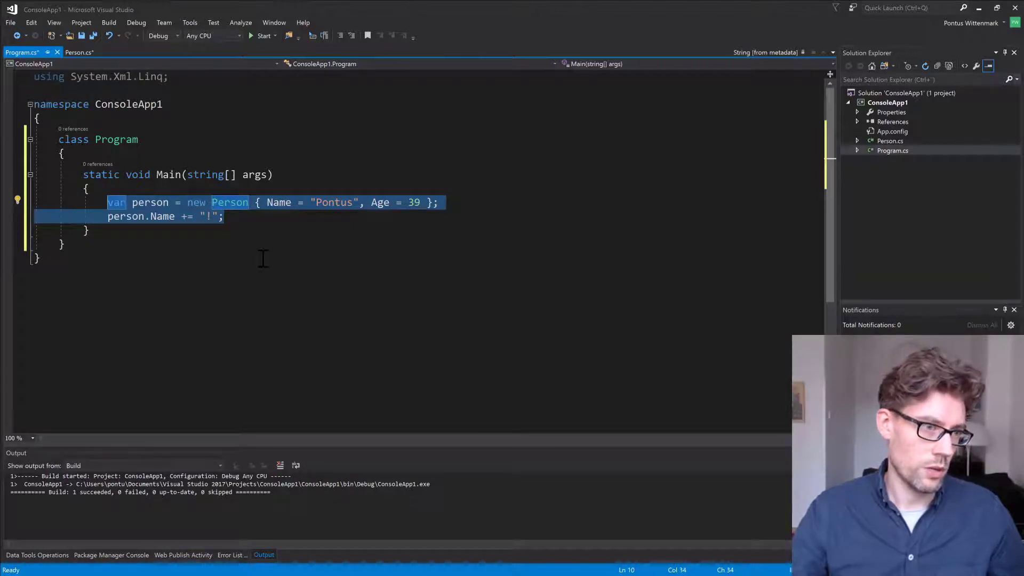
{"action": "key", "text": "ctrl+k ctrl+c"}
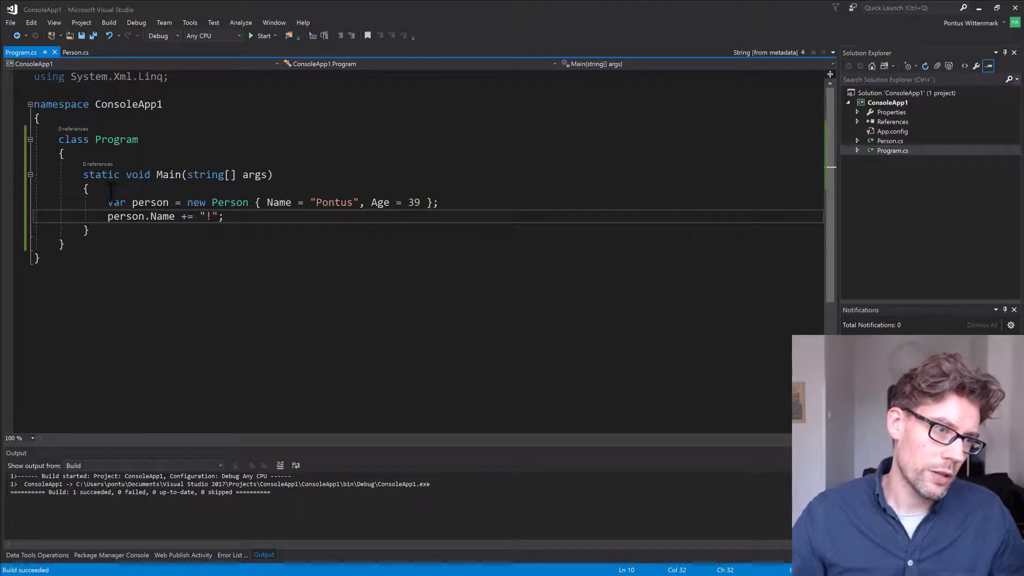
{"action": "left_click", "coordinate": [88, 188]}
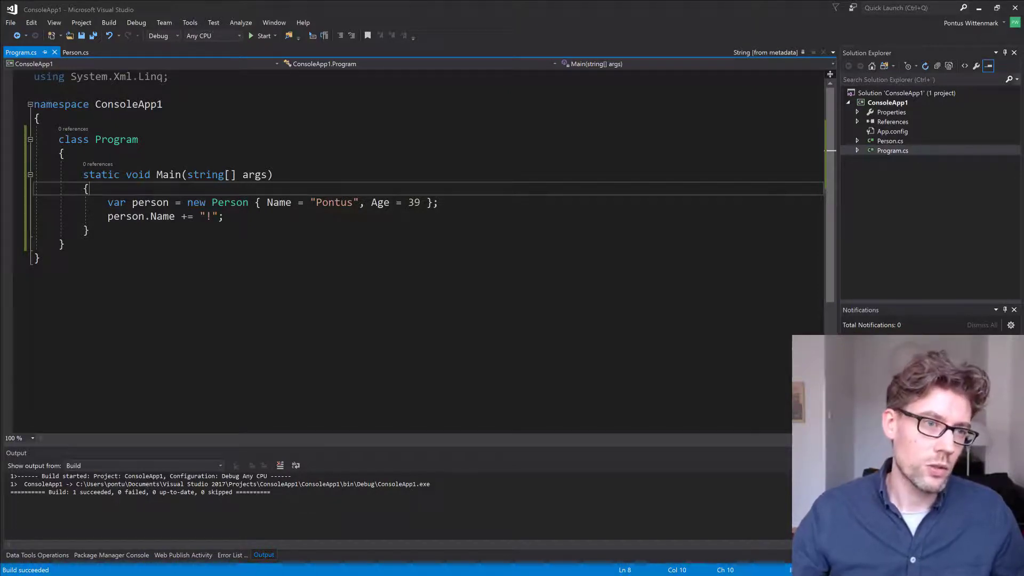
{"action": "left_click", "coordinate": [109, 22]}
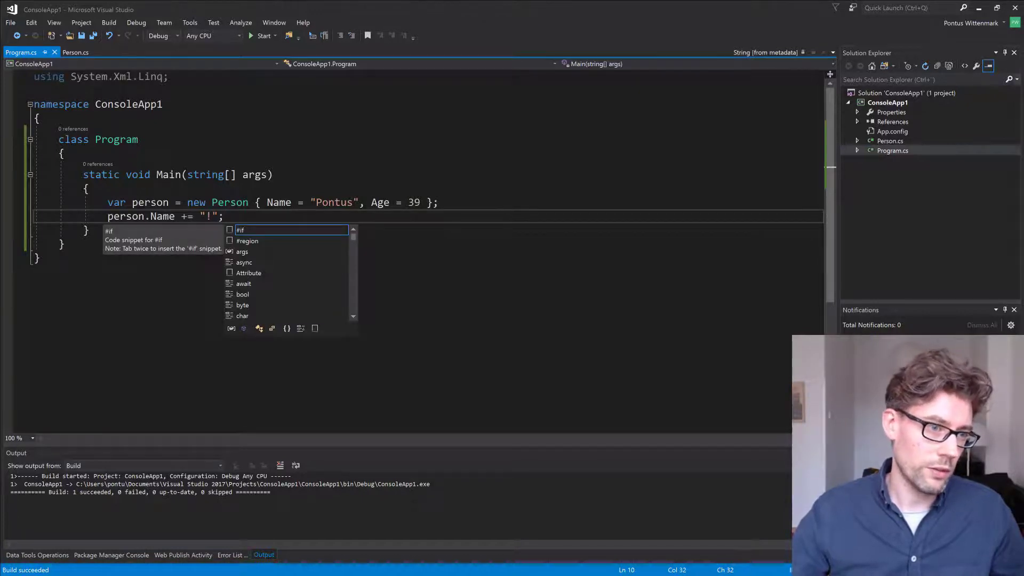
Step: Add a new statement person.DoStuff(10); at the end of Main
{"action": "key", "text": "Escape"}
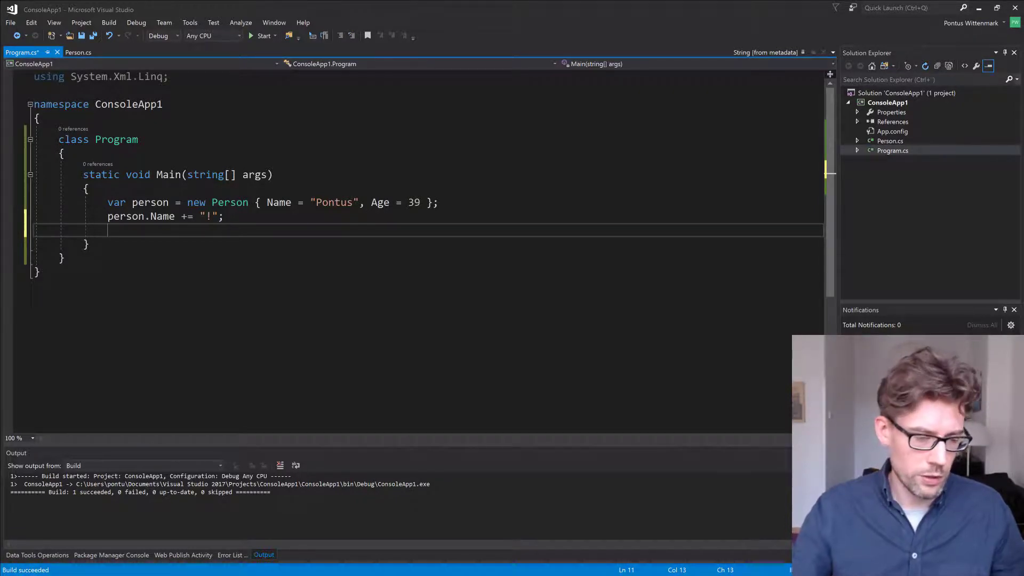
{"action": "type", "text": "person."}
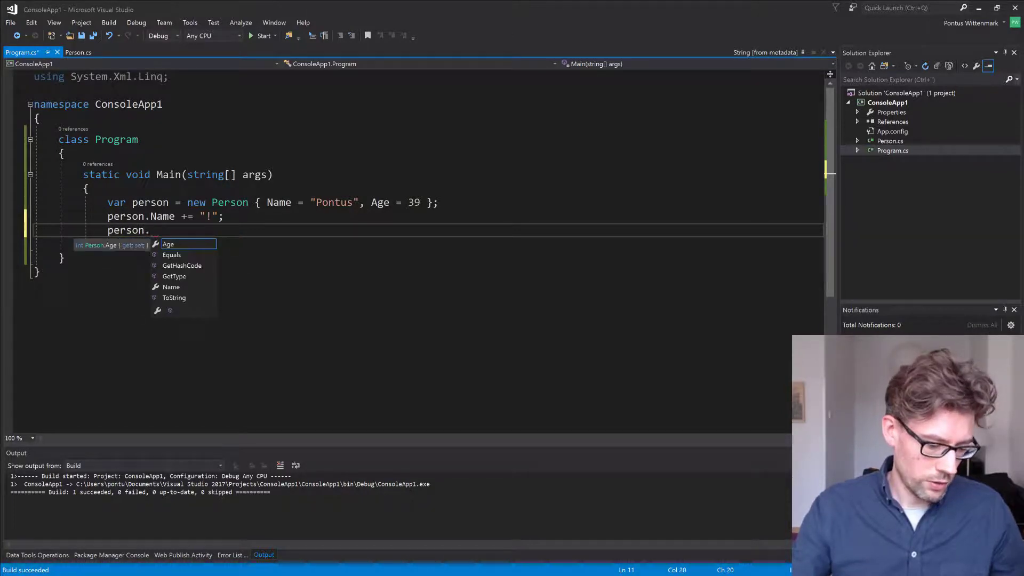
{"action": "type", "text": "DoStu"}
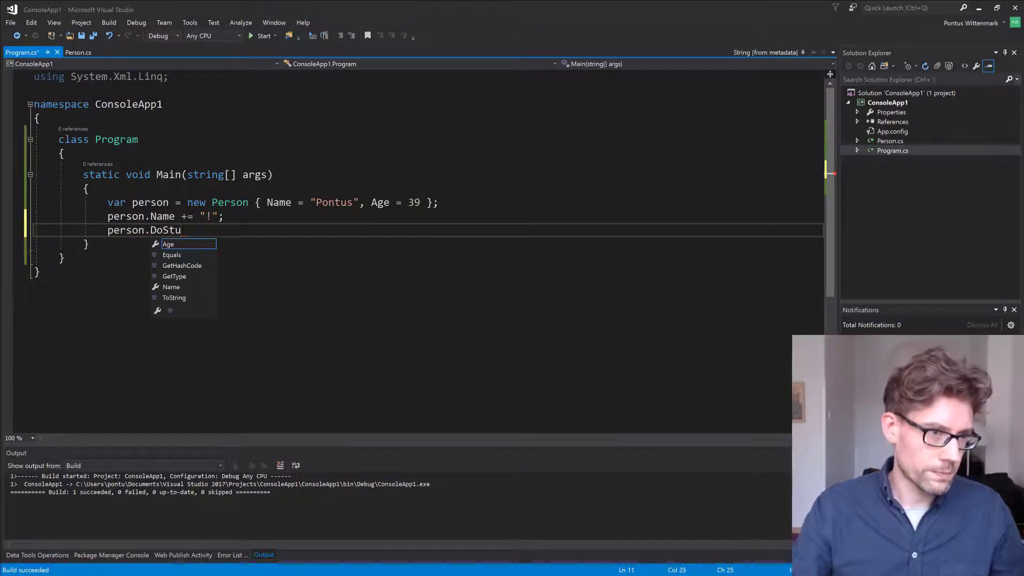
{"action": "type", "text": "ff(10)"}
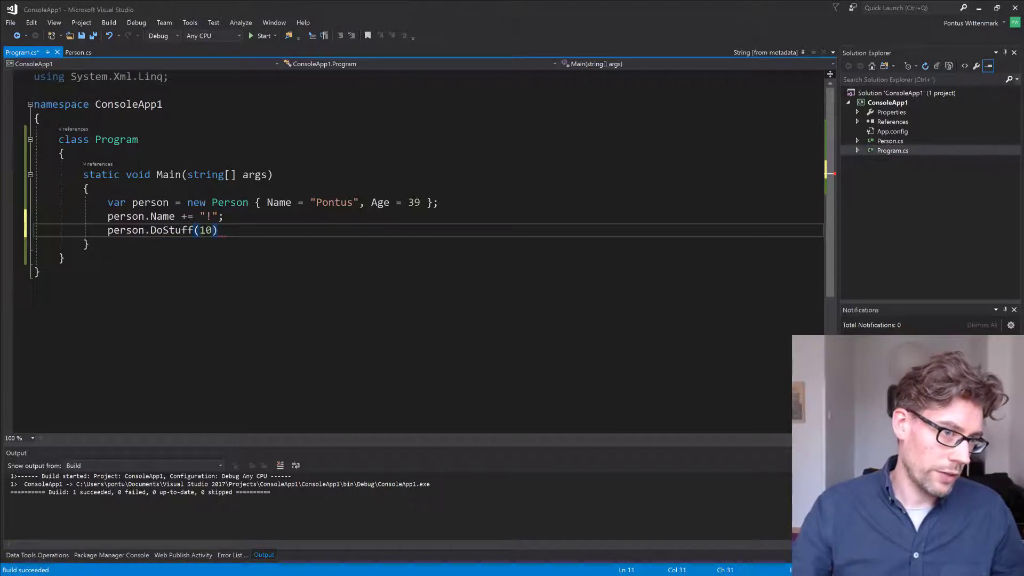
{"action": "type", "text": ";"}
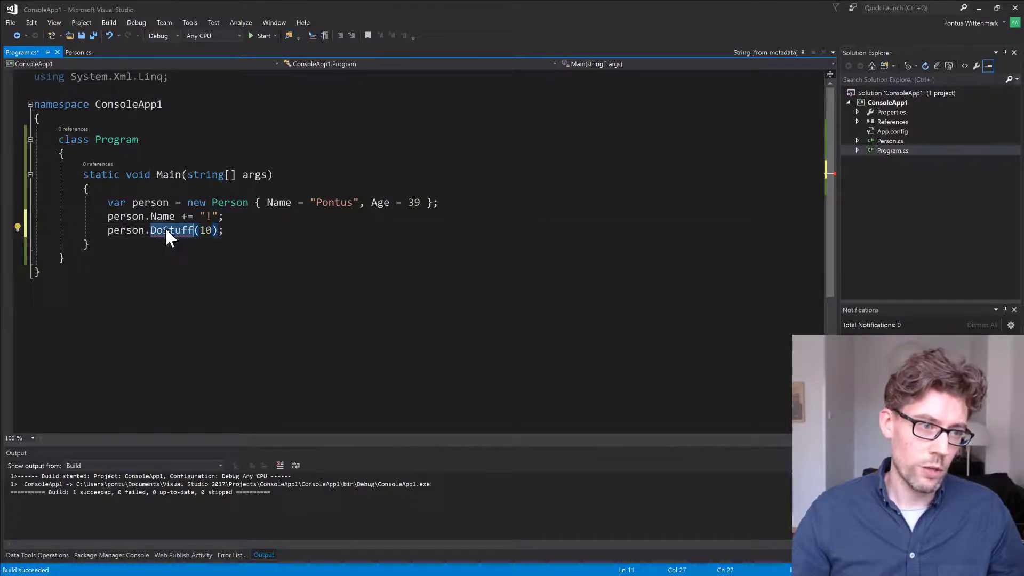
{"action": "mouse_move", "coordinate": [170, 231]}
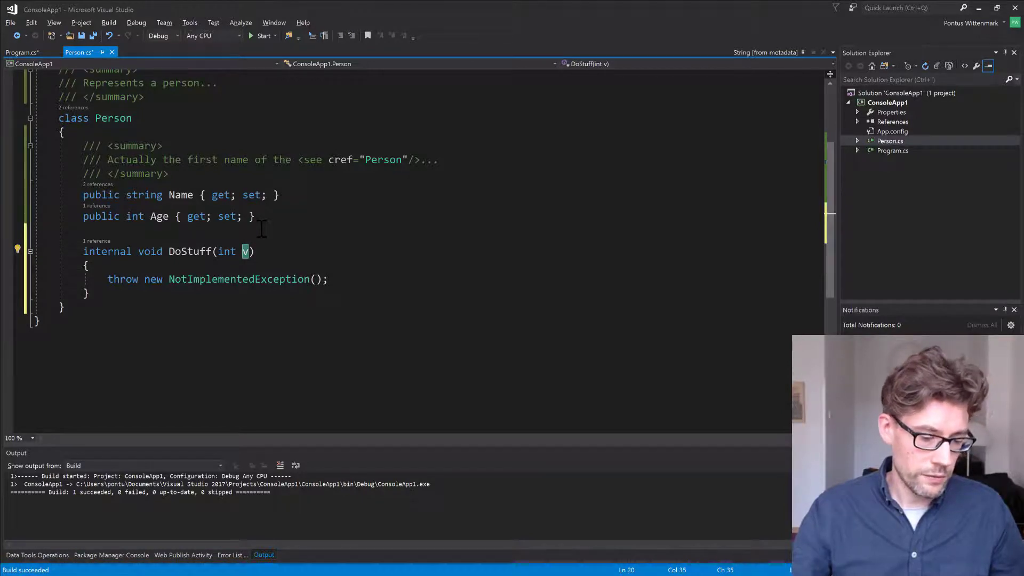
Step: Rename the generated DoStuff parameter from v to age in Person.cs
{"action": "type", "text": "a"}
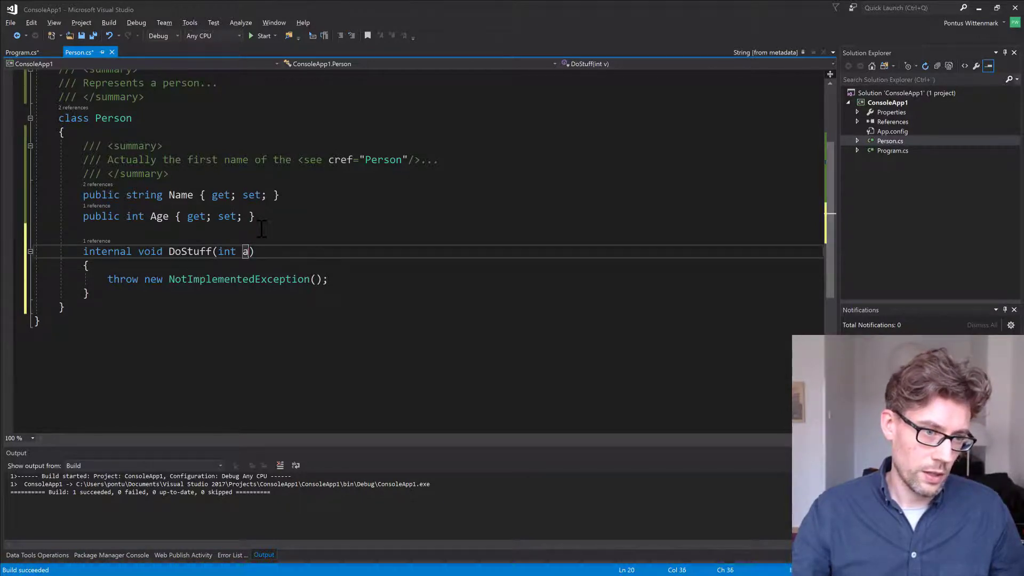
{"action": "type", "text": "ge"}
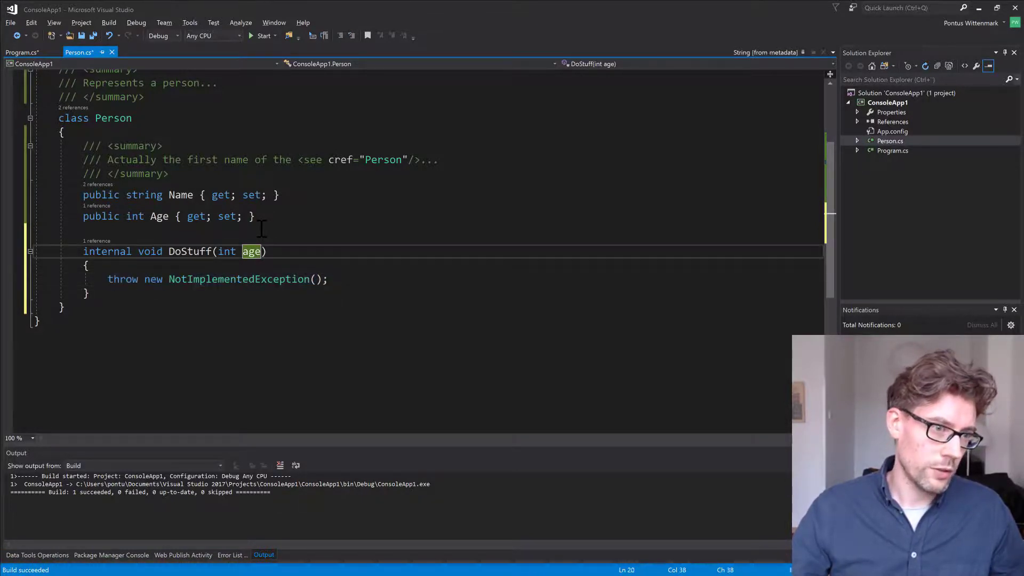
{"action": "left_click", "coordinate": [22, 53]}
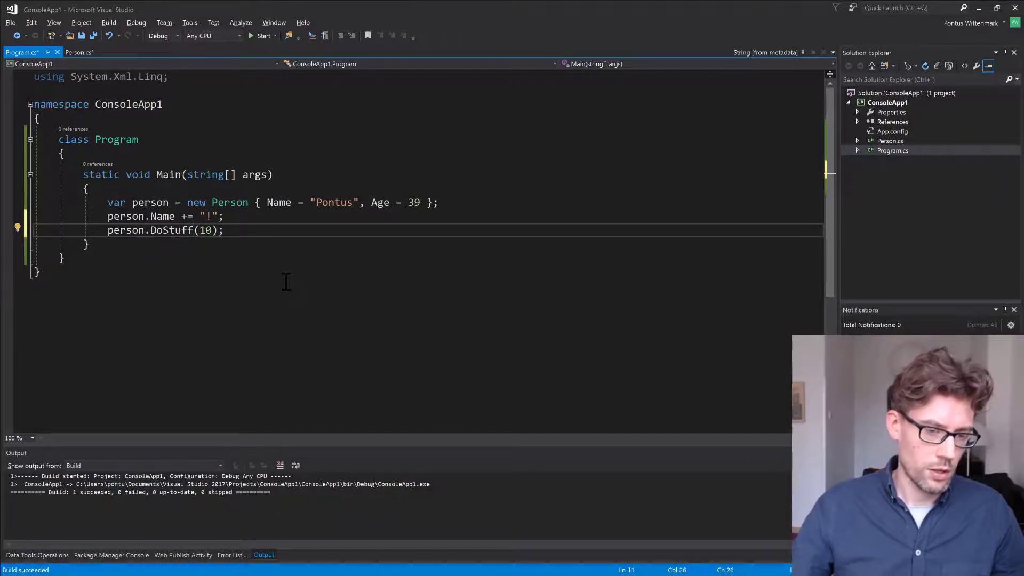
Step: Try adding a second empty-string argument to the DoStuff call in Main
{"action": "left_click", "coordinate": [78, 53]}
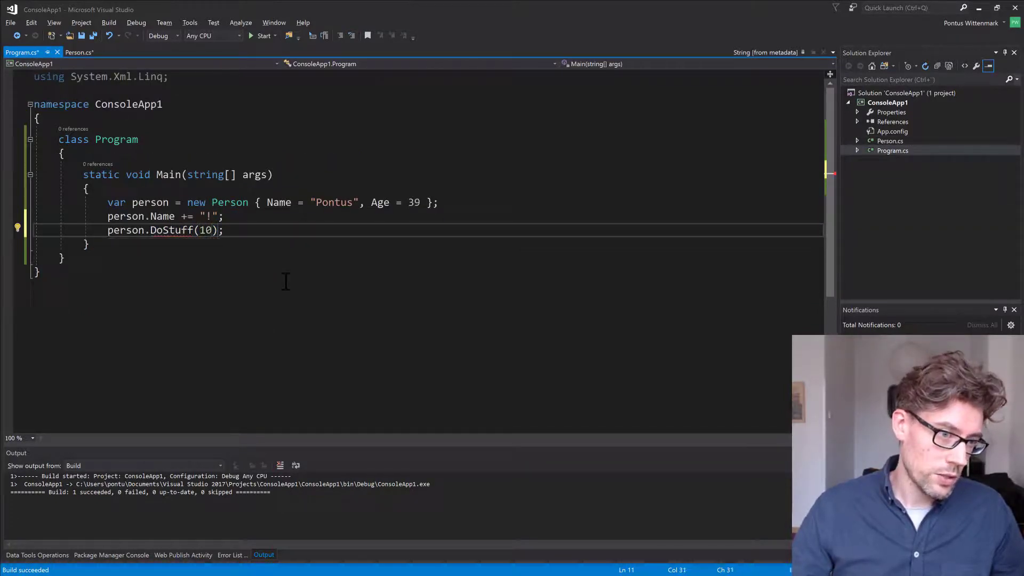
{"action": "type", "text": ","}
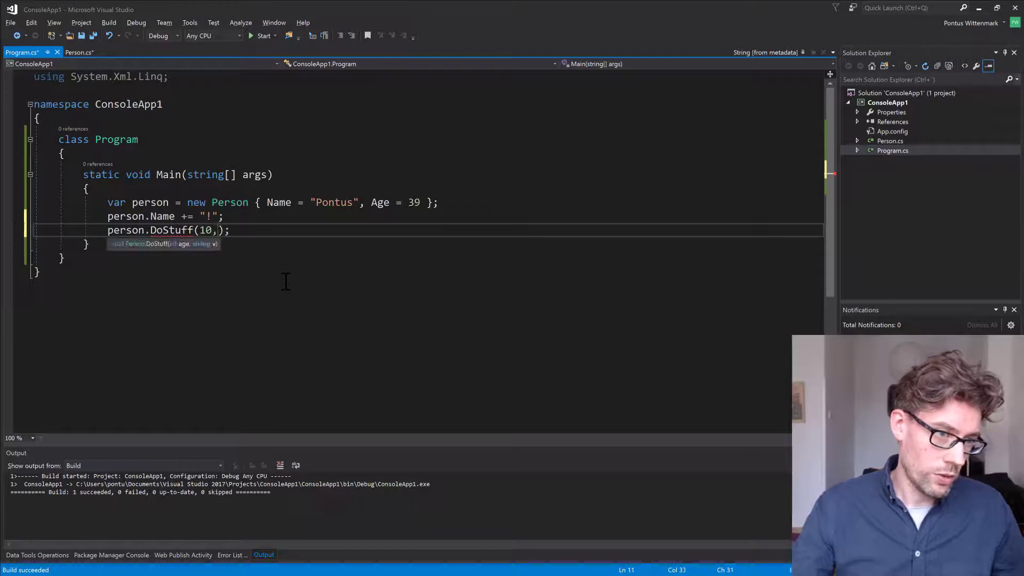
{"action": "type", "text": "\" \""}
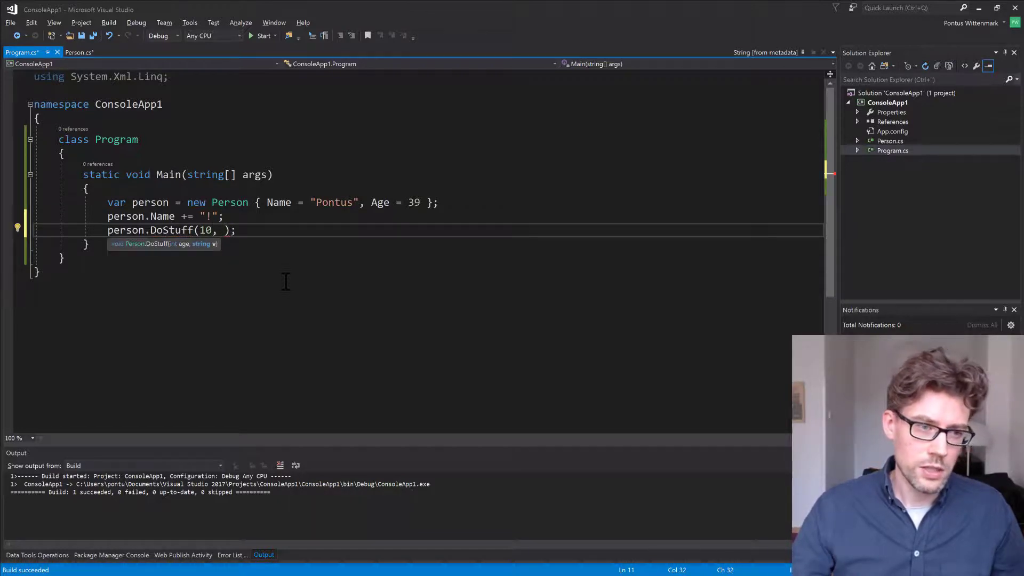
{"action": "type", "text": "\"\""}
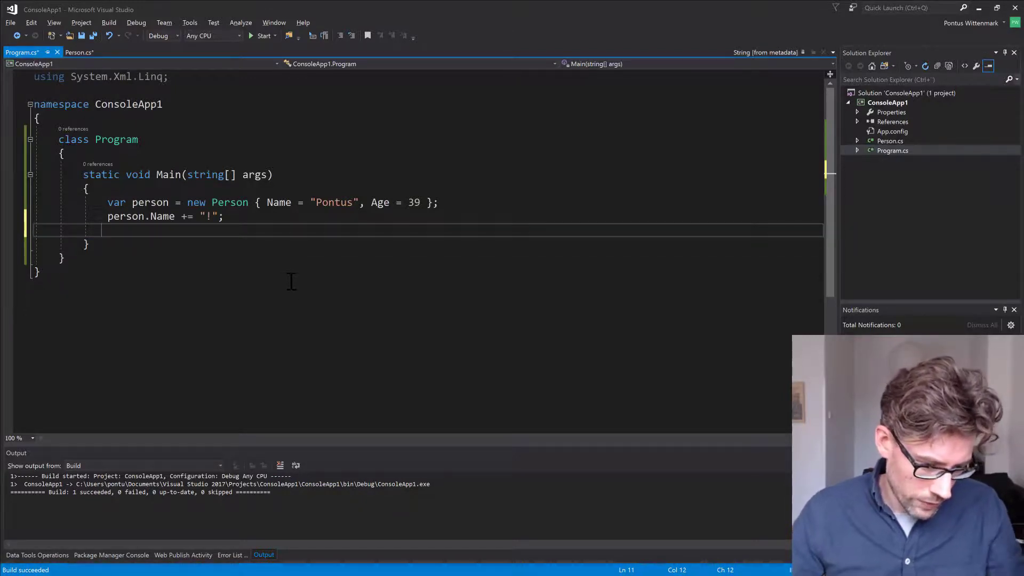
{"action": "mouse_move", "coordinate": [338, 318]}
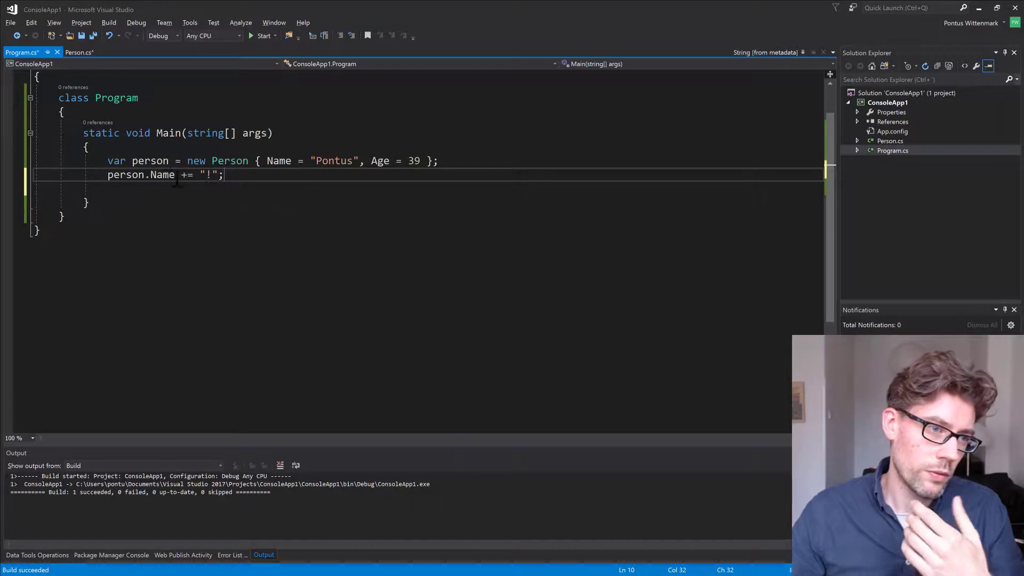
{"action": "mouse_move", "coordinate": [159, 174]}
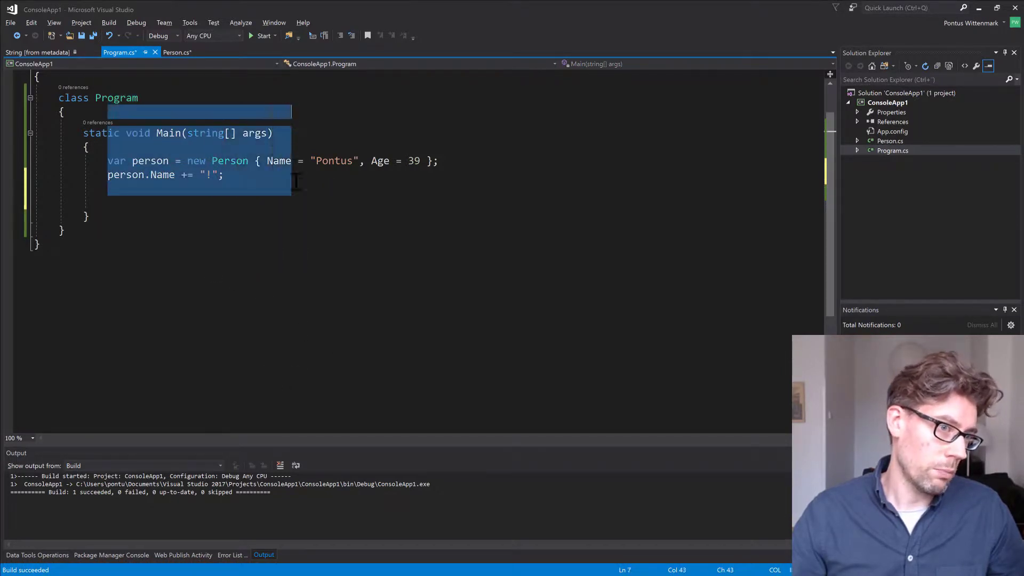
Step: Type test text then person.Age+ on both box-selected lines at the end of Main
{"action": "type", "text": "dfsdfsd"}
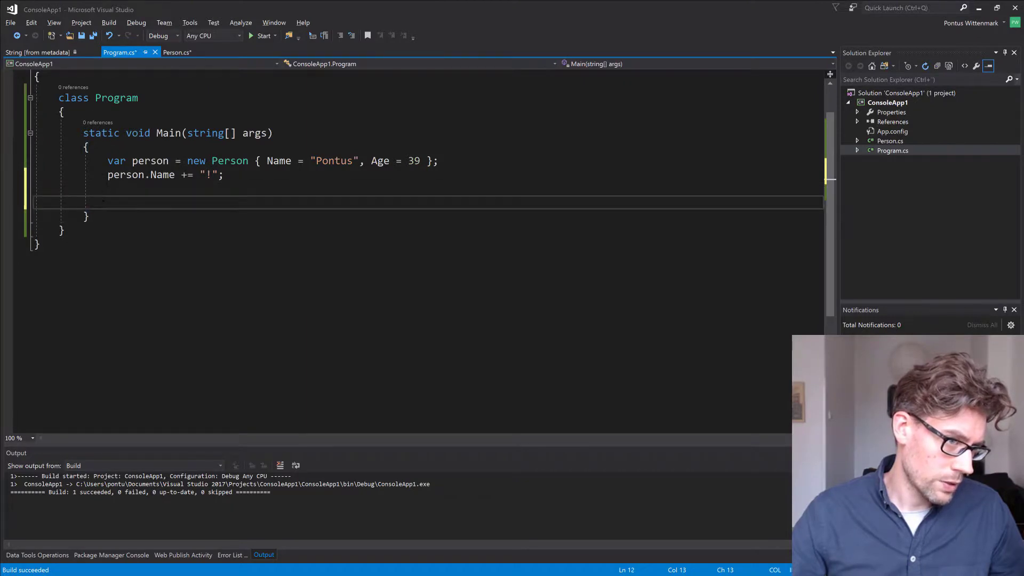
{"action": "type", "text": "person.A"}
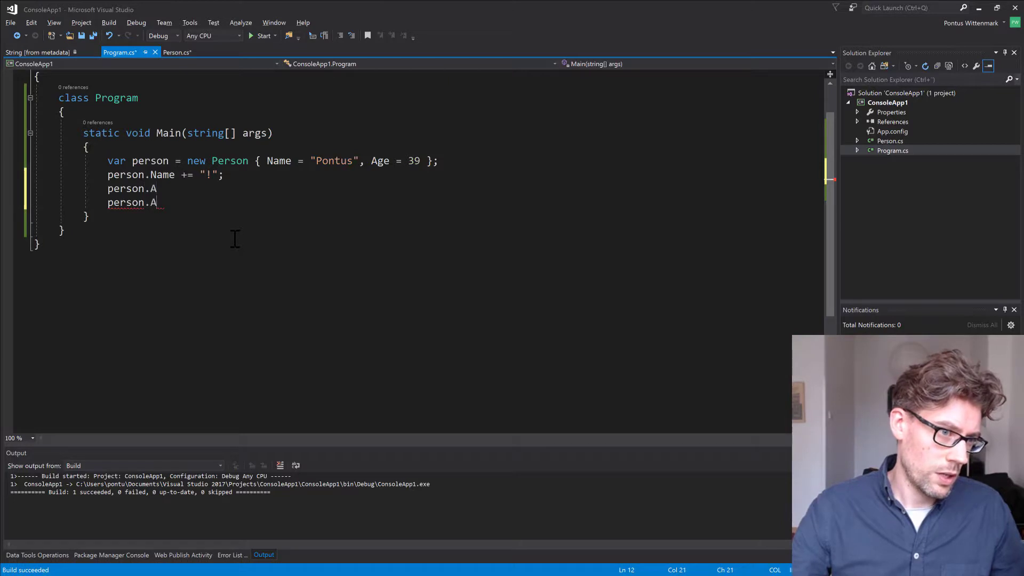
{"action": "type", "text": "ge+"}
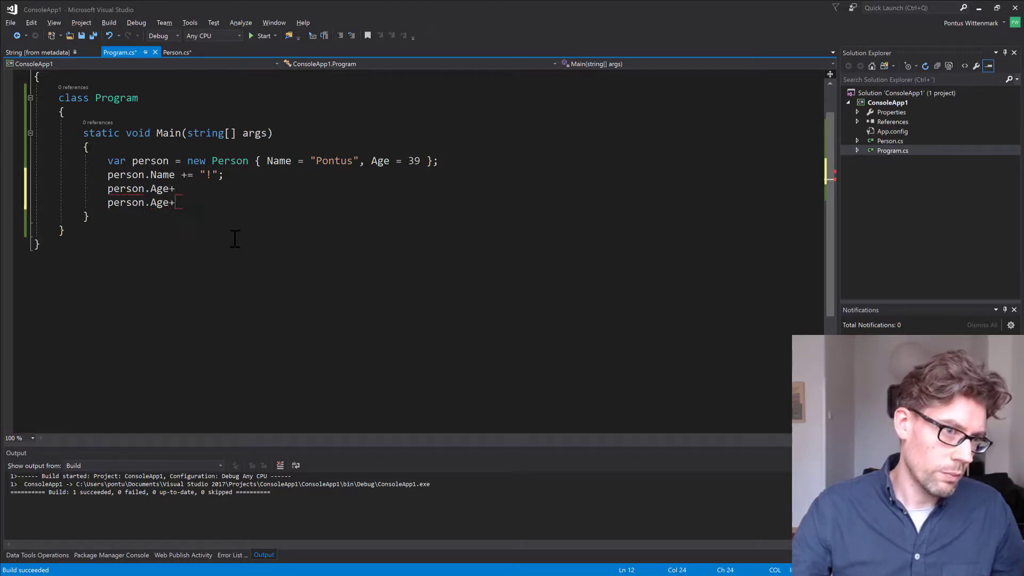